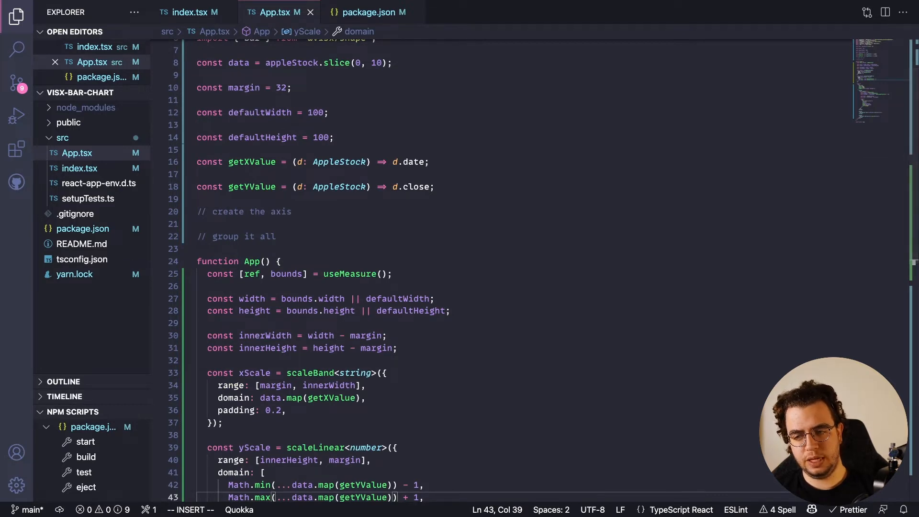
Replace the placeholder axis and grouping comments with an empty const tooltipStyles = {}.
left_click(291, 212)
type("const too")
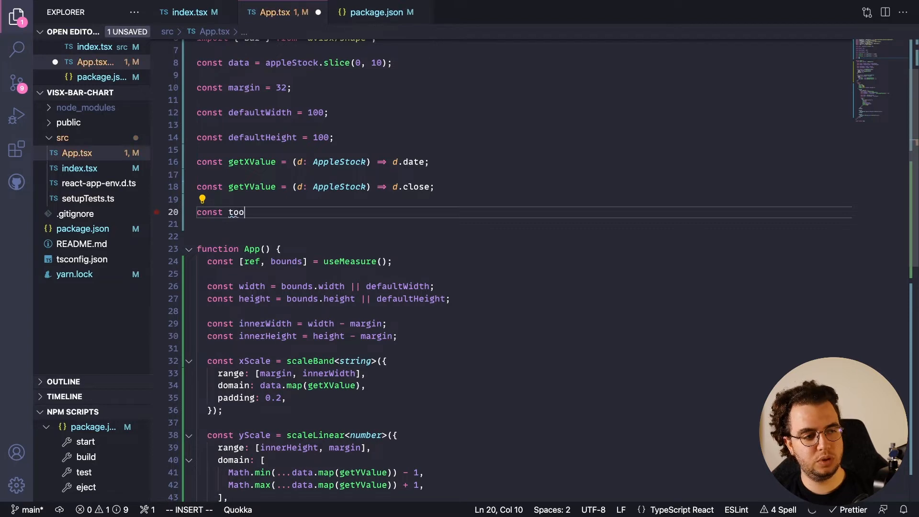
type("ltipStyles = {")
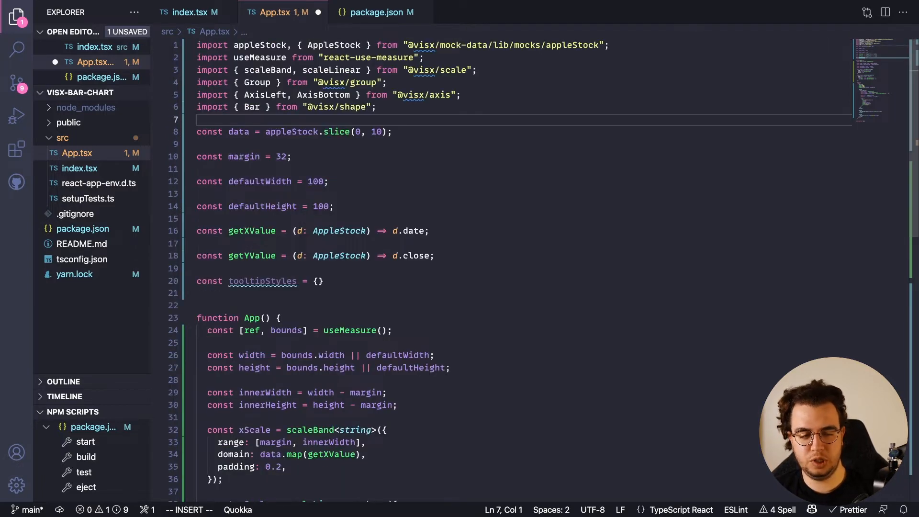
type("o,")
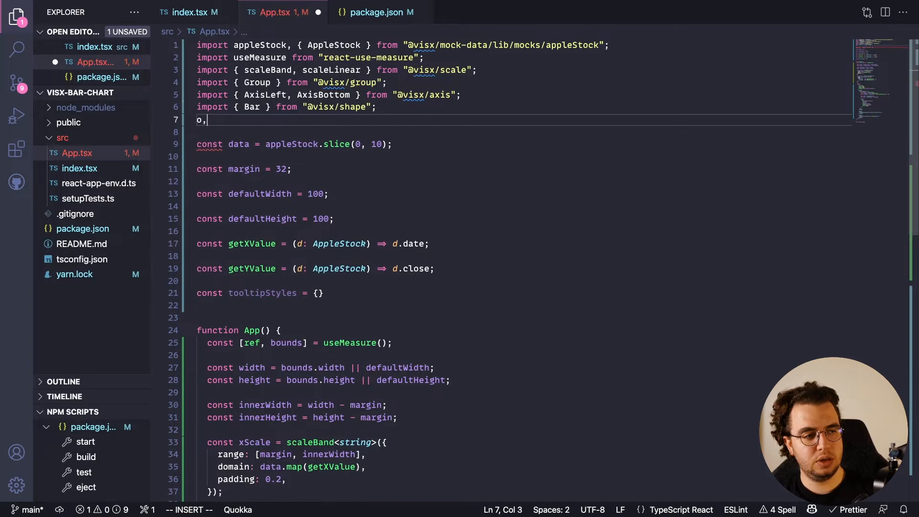
type("import {defa")
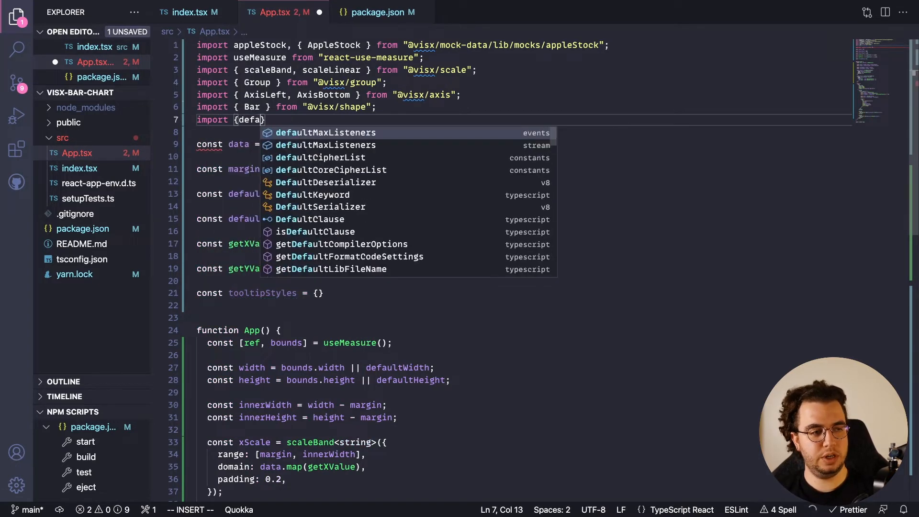
type("Styles")
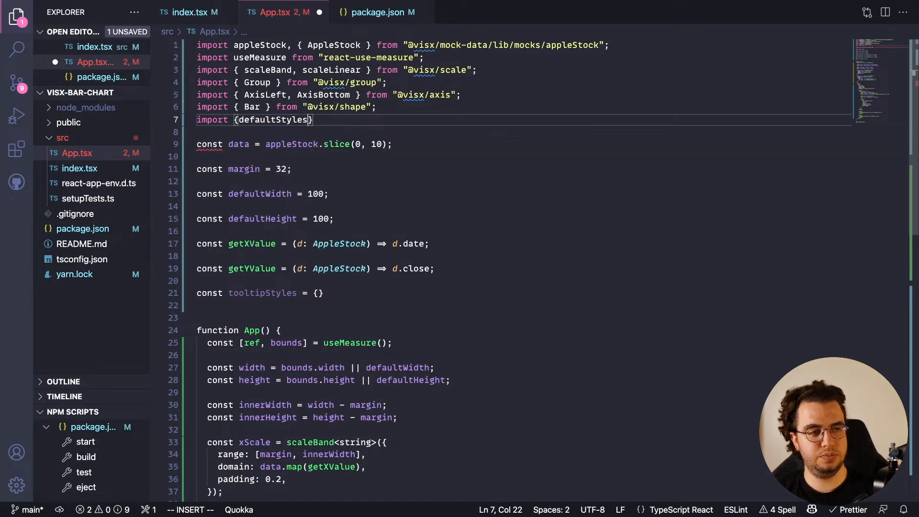
type("from \"@visx/tooltip")
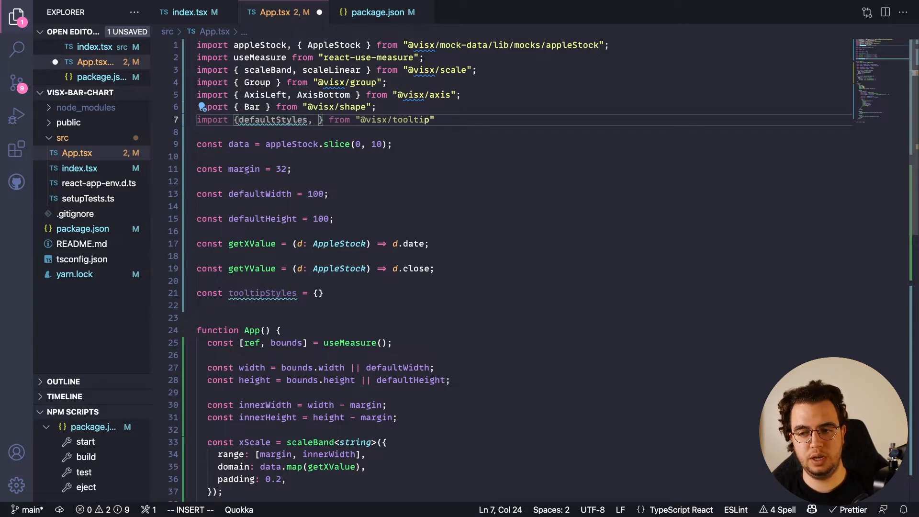
type("useTooltip,")
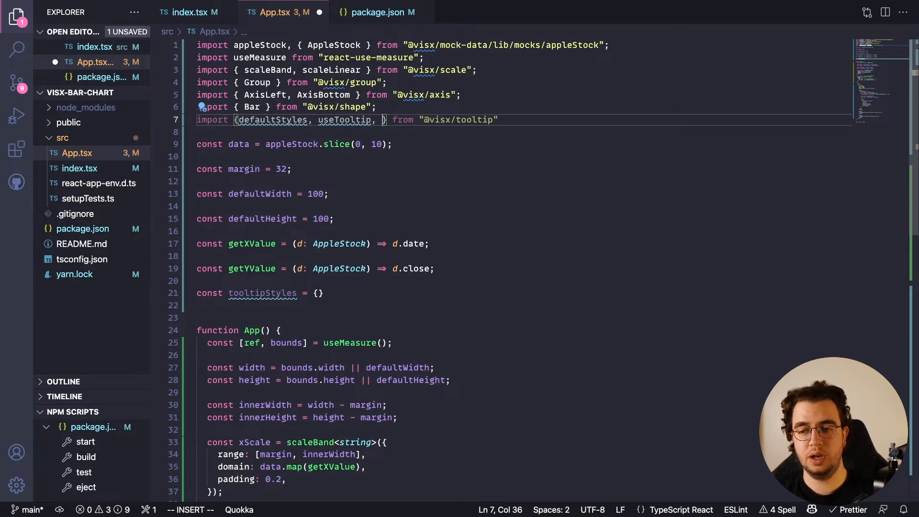
type("TooltipWithBounds")
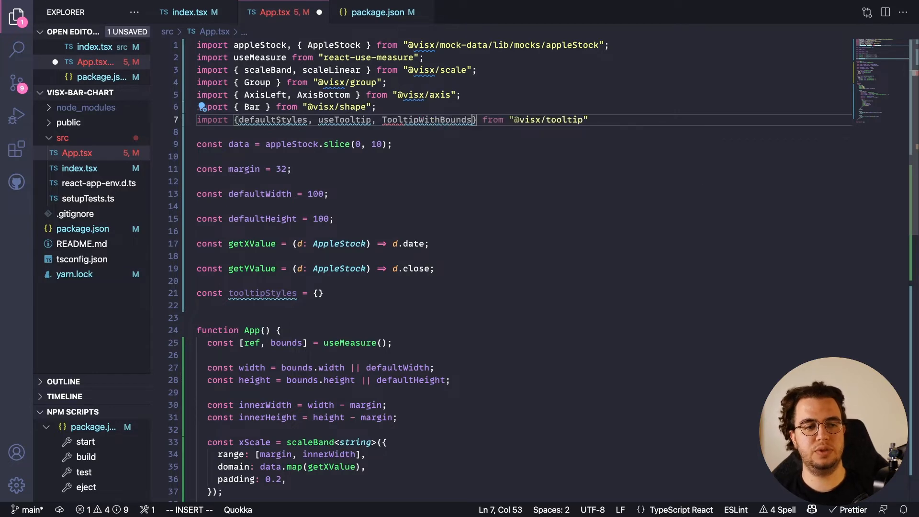
mouse_move(426, 120)
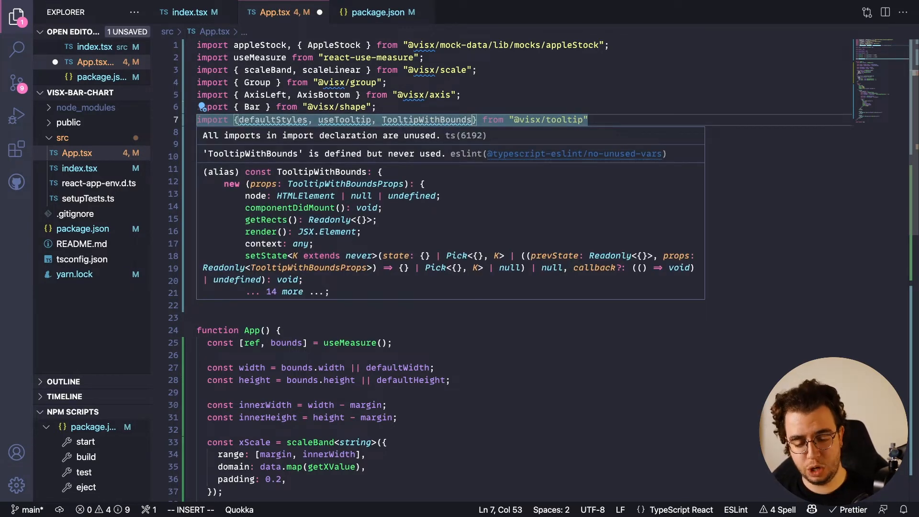
scroll("down", 3)
type("...defaultStyles,")
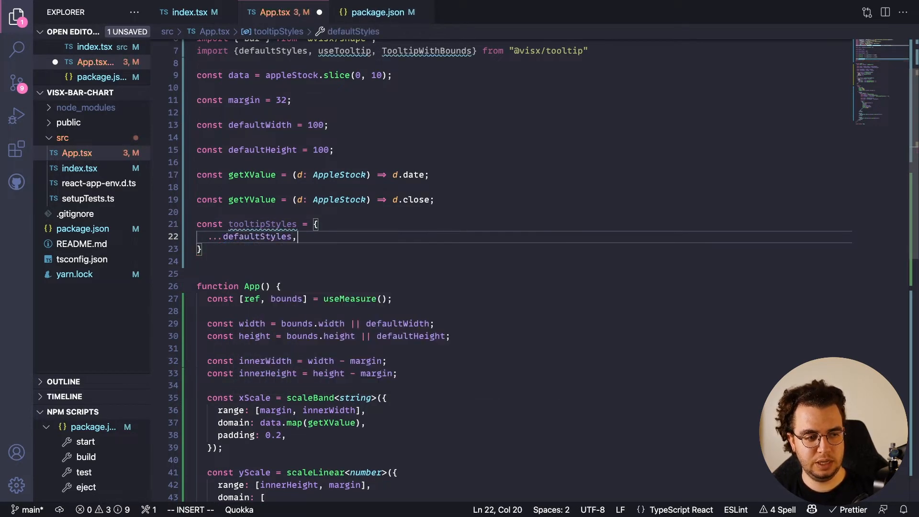
Add borderRadius: 4, background: 'black' and color: 'white' to tooltipStyles.
type("bo")
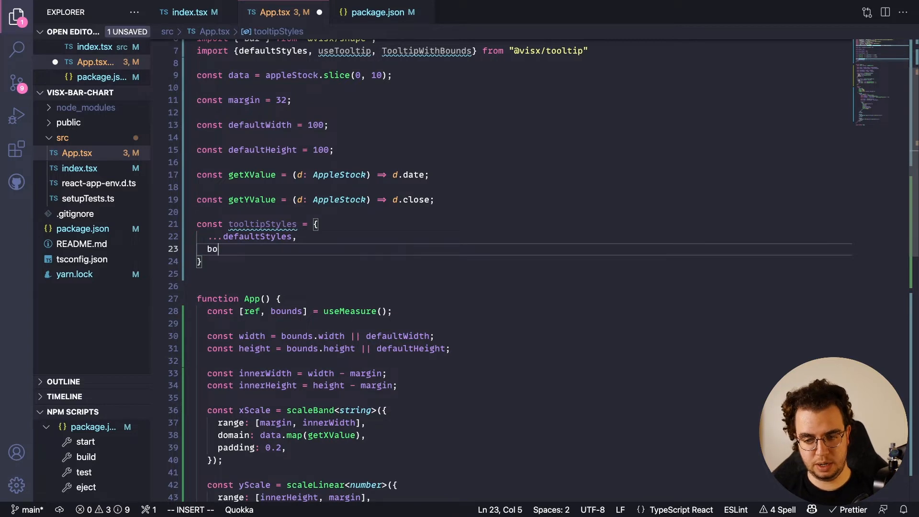
type("rderRadius:")
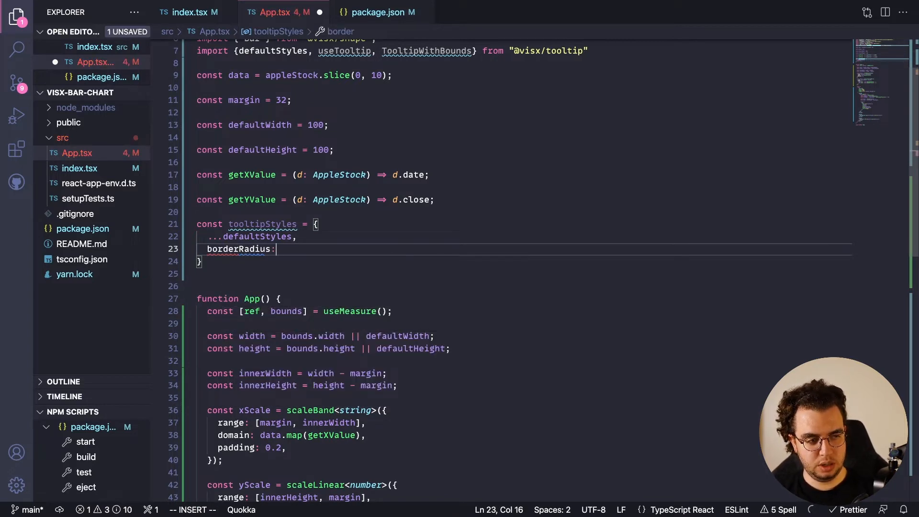
type("4,")
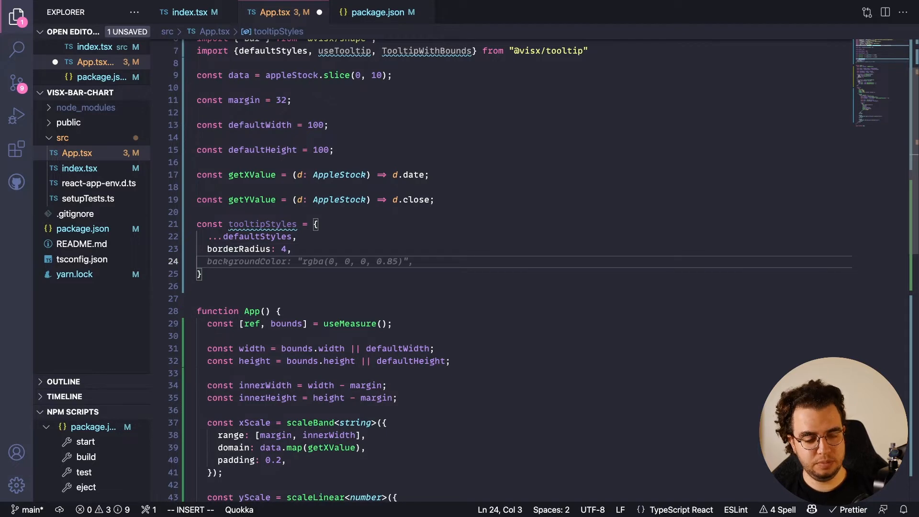
type("background:")
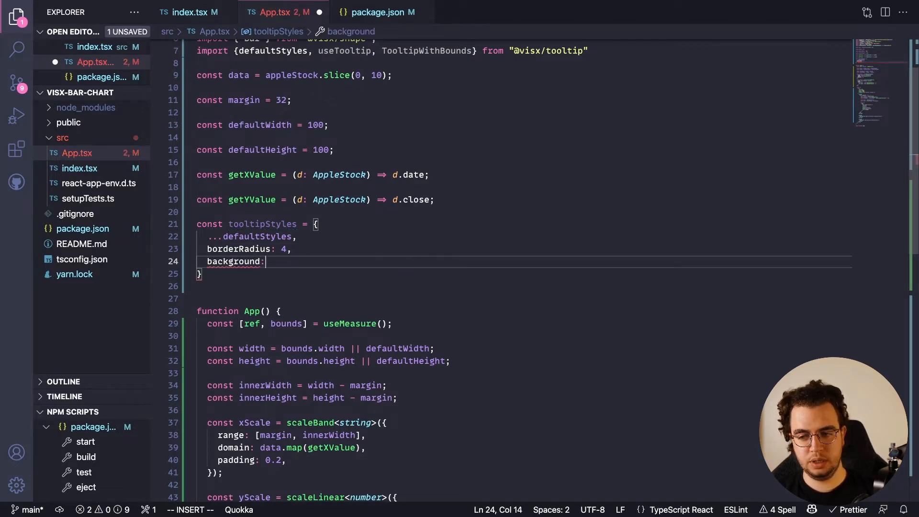
type("'black'")
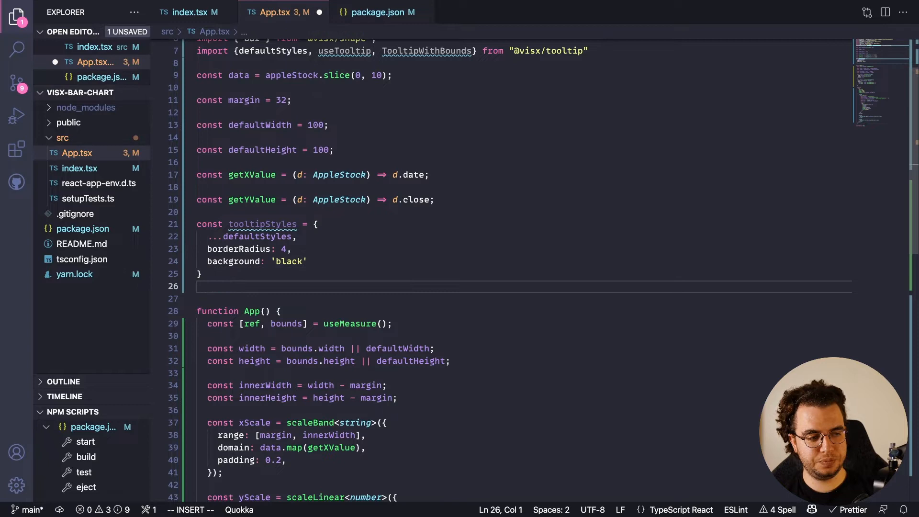
type("color: 'white',")
type("fontFamily")
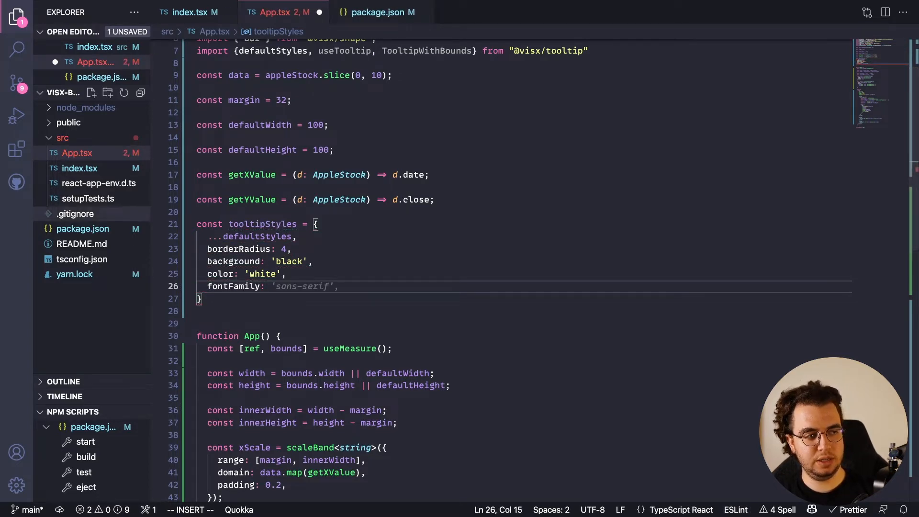
Set fontFamily to the system font stack (-apple-system, BlinkMacSystemFont, "Segoe UI"…) copied from index.tsx.
left_click(189, 13)
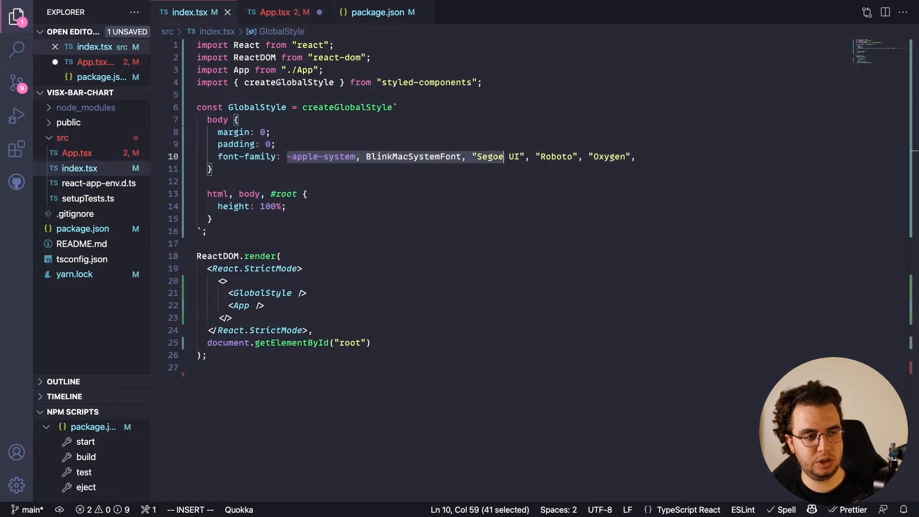
left_click(283, 13)
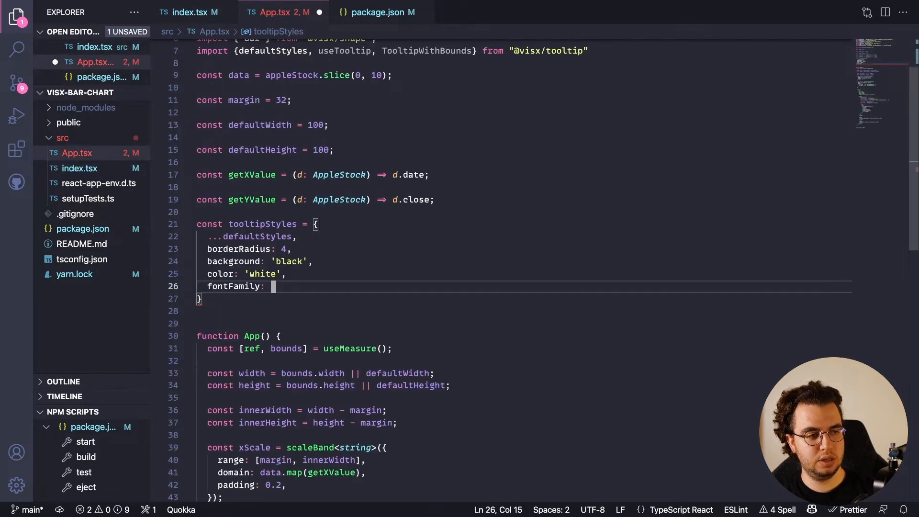
type("'-apple-system, BlinkMacSystemFont, \"Segoe UI\", \"Roboto\", \"Oxygen\"',")
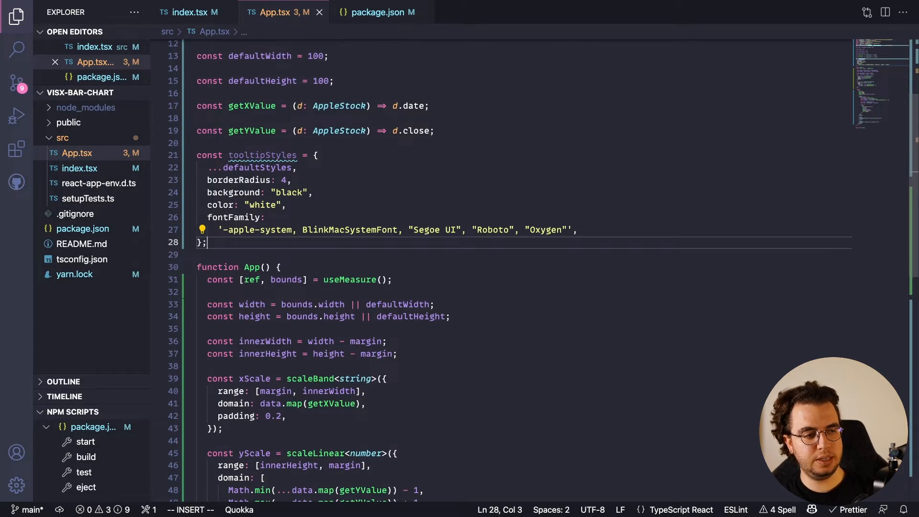
double_click(257, 155)
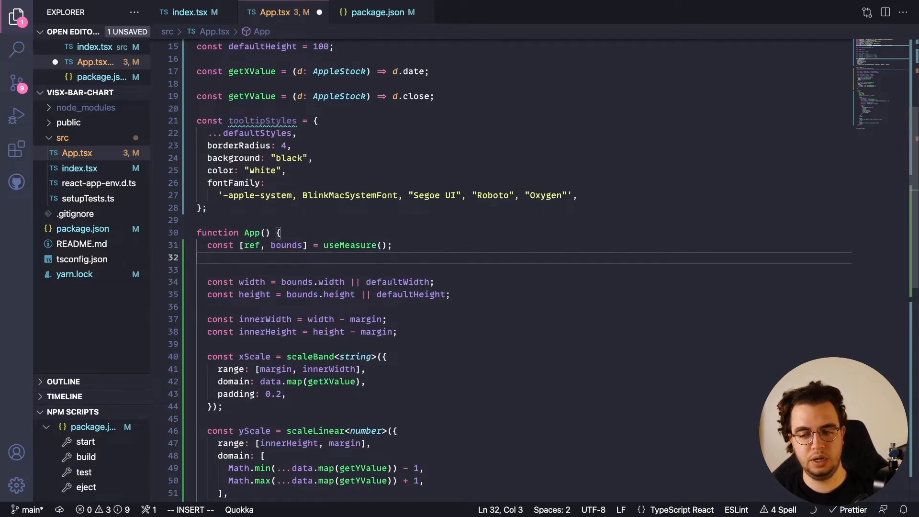
Destructure showTooltip, hideTooltip, tooltipData, tooltipLeft = 0 and tooltipTop = 0 from useTooltip().
type("const {} -")
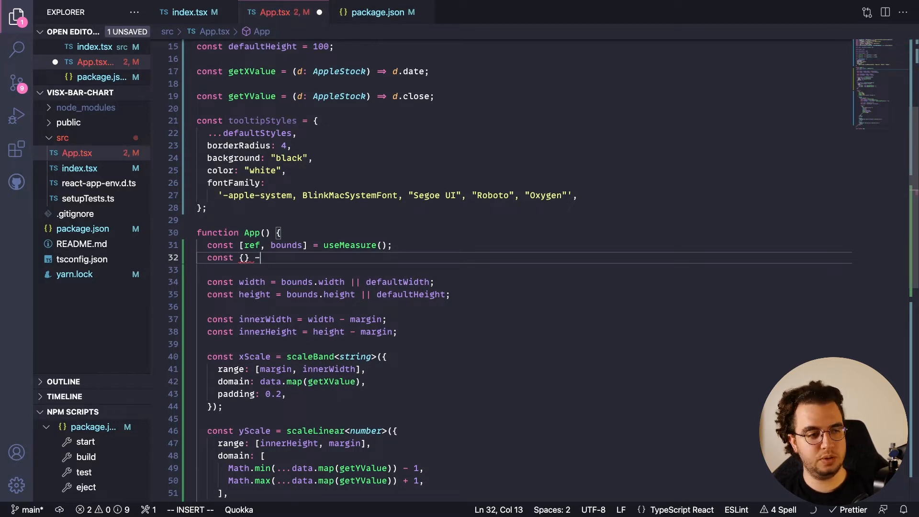
type("= useTooltip();")
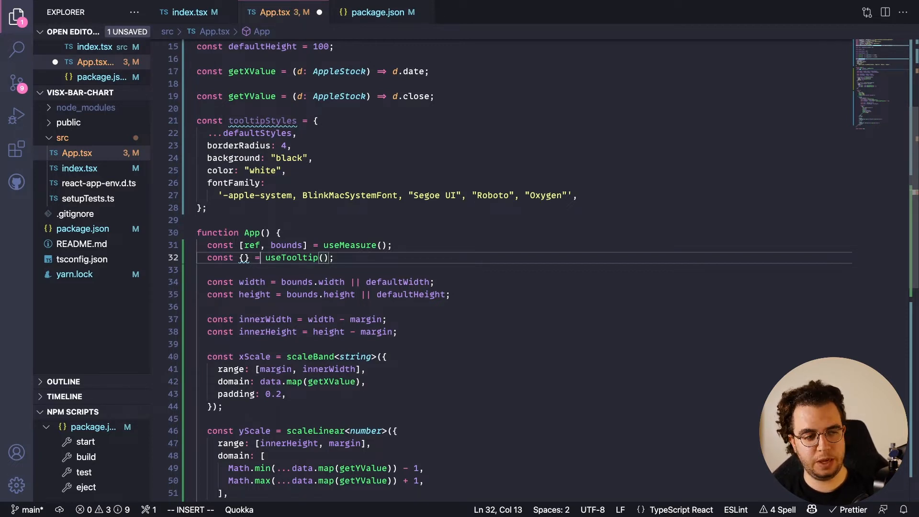
type("showTooltip,")
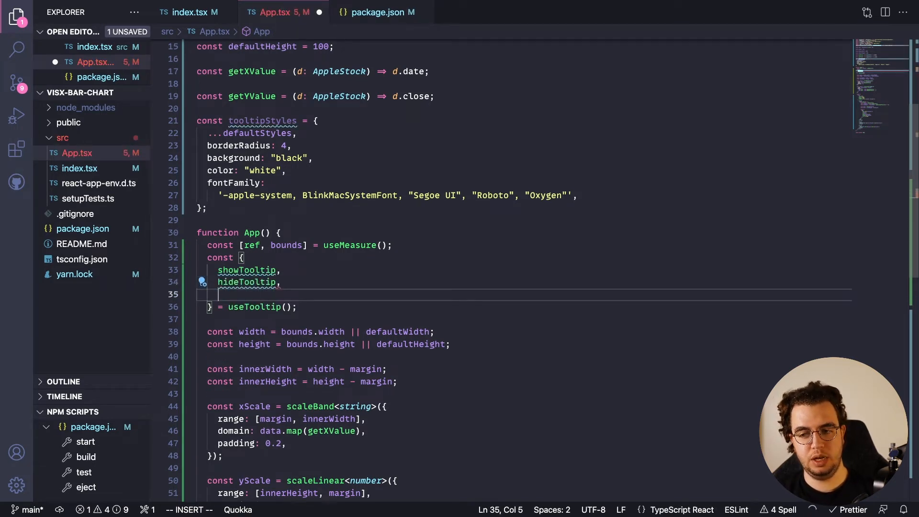
type("tooltipData,")
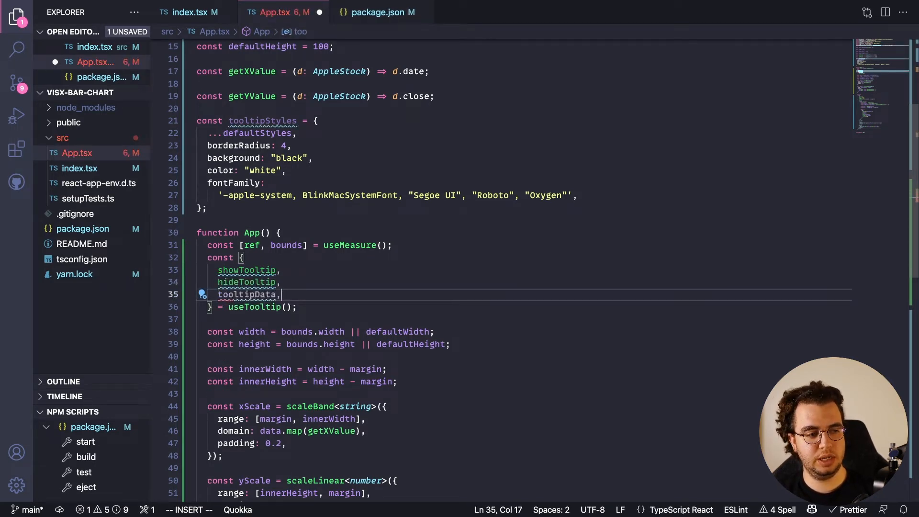
type("tooltipLeft,")
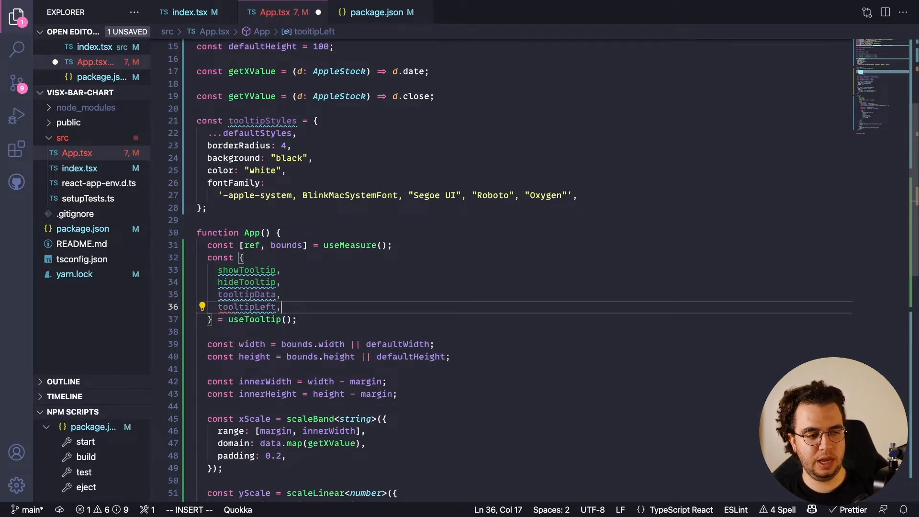
type("tooltipTop")
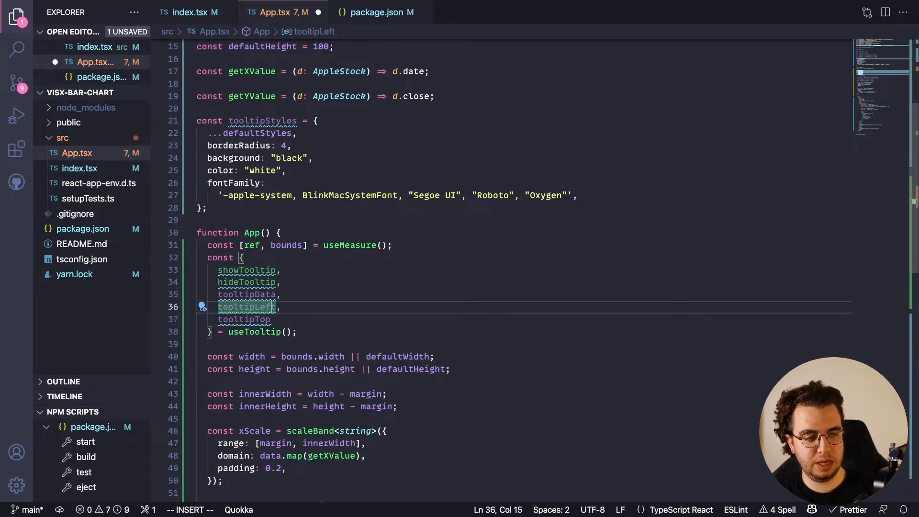
mouse_move(246, 306)
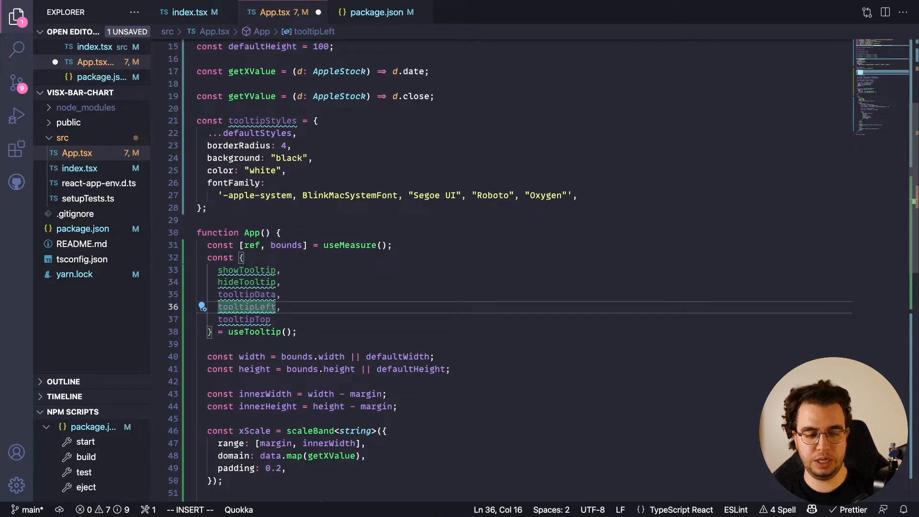
type("= 0,")
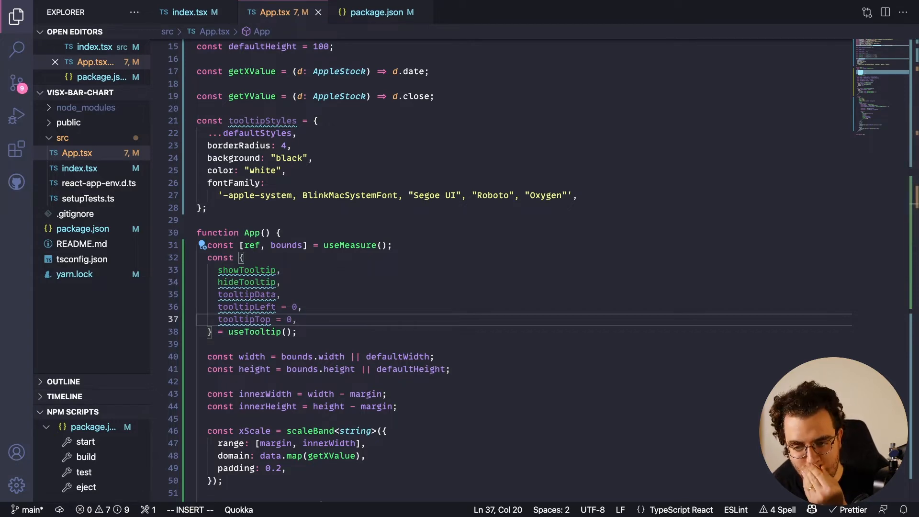
scroll("down", 3)
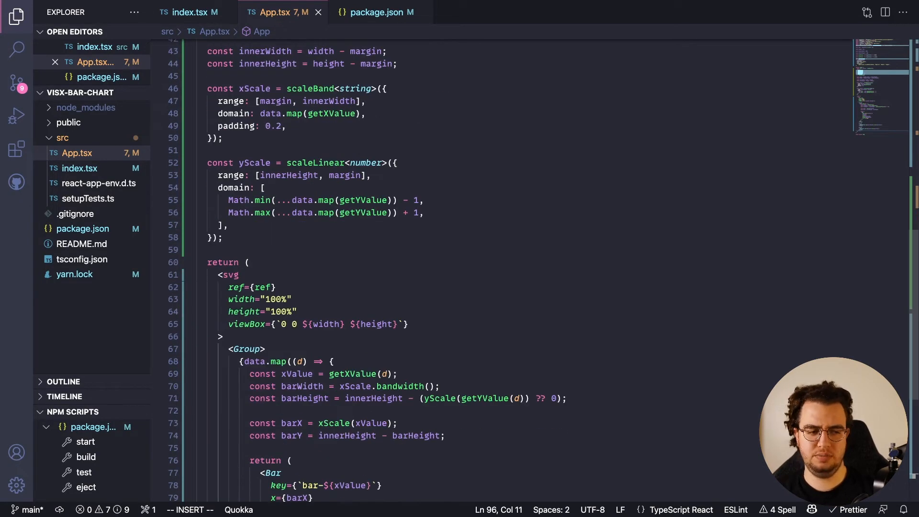
Wrap the svg in a fragment and add {tooltipData ? (<TooltipWithBounds>…) : null} after it.
type("<>")
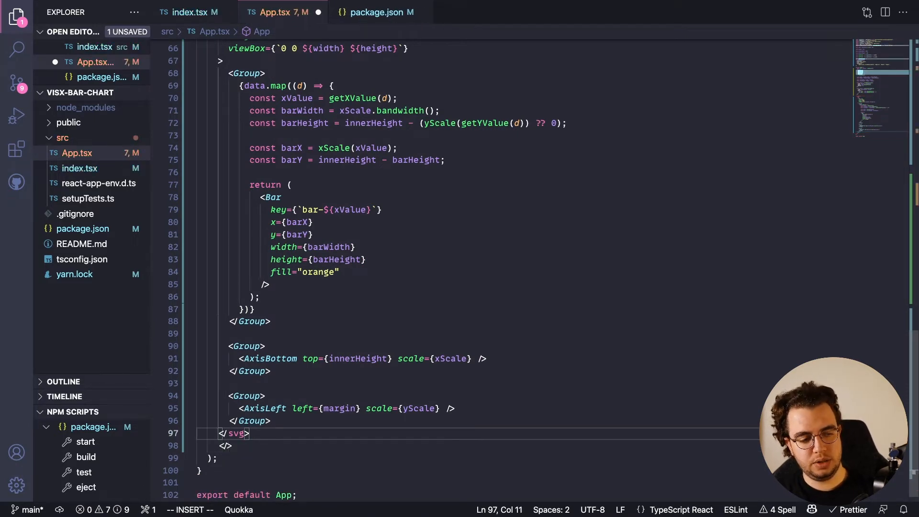
type("{too}")
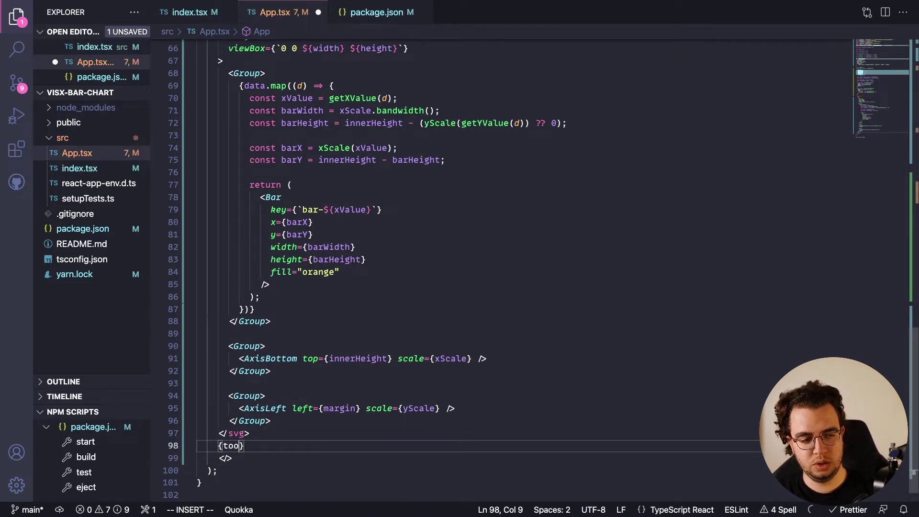
type("ltipData")
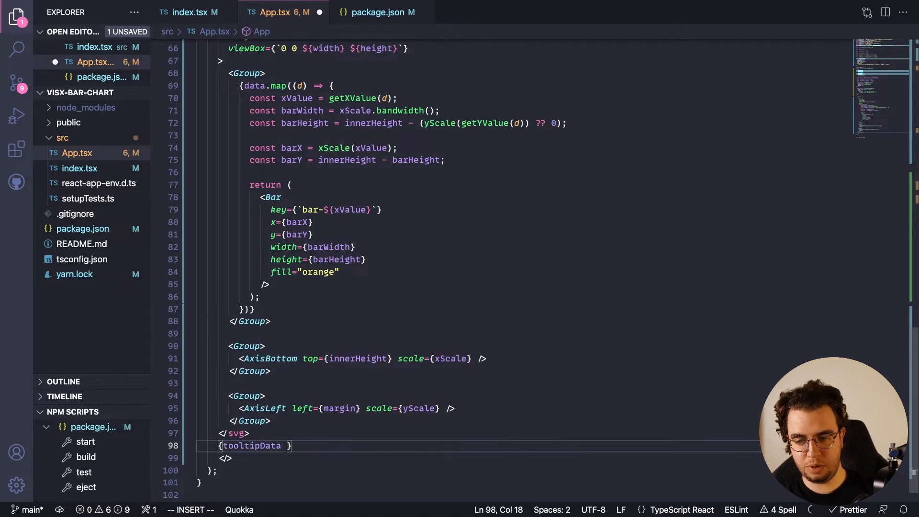
type("? ()")
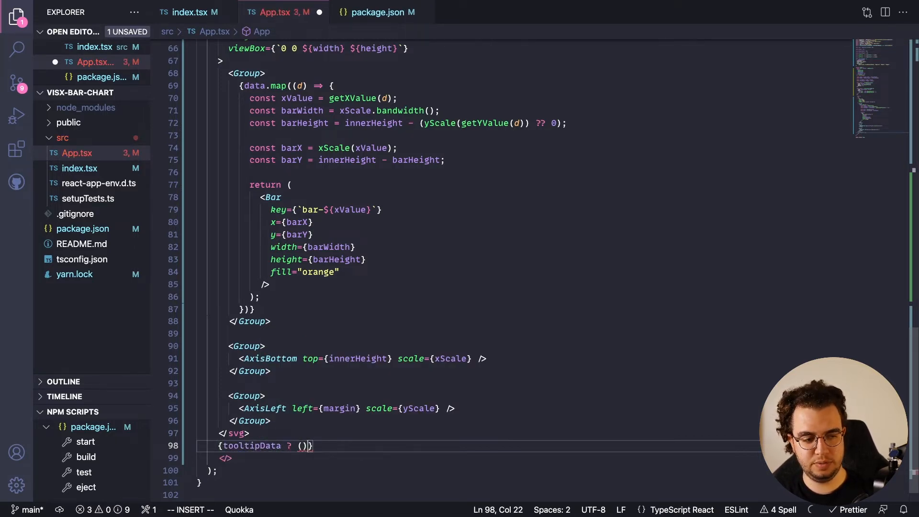
type(": null")
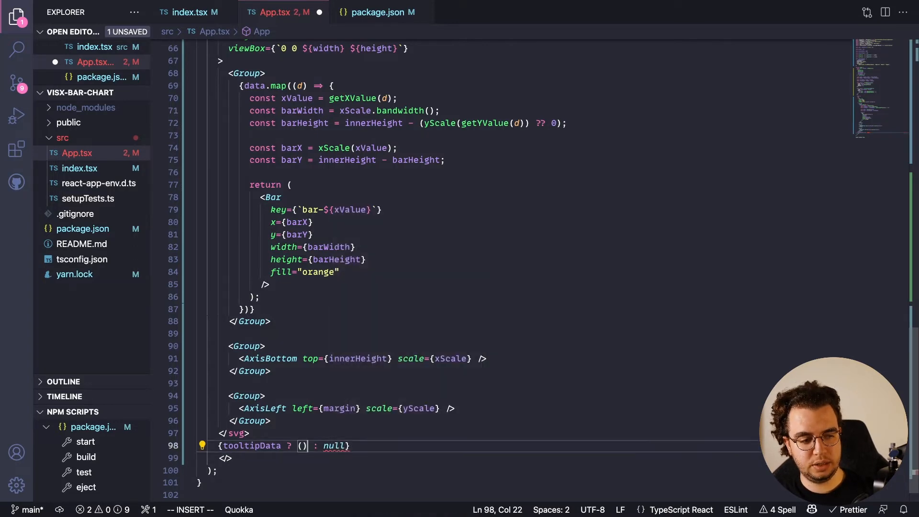
type("<")
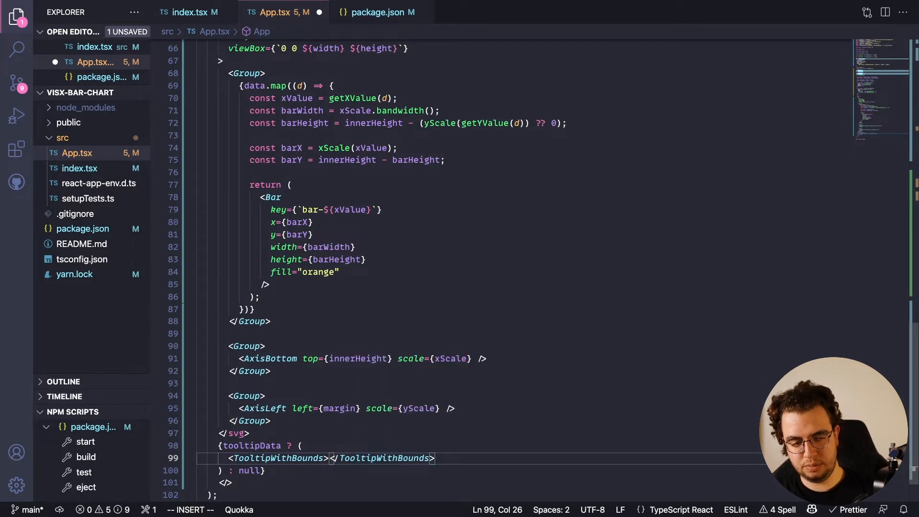
key("Enter")
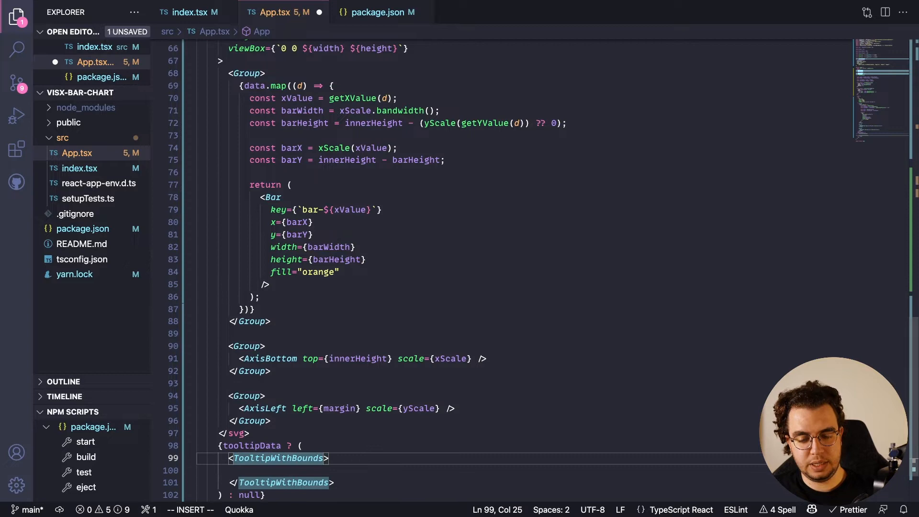
Give TooltipWithBounds key={Math.random()}, top={tooltipTop}, left={tooltipLeft} and style={tooltipStyles}.
type("key={")
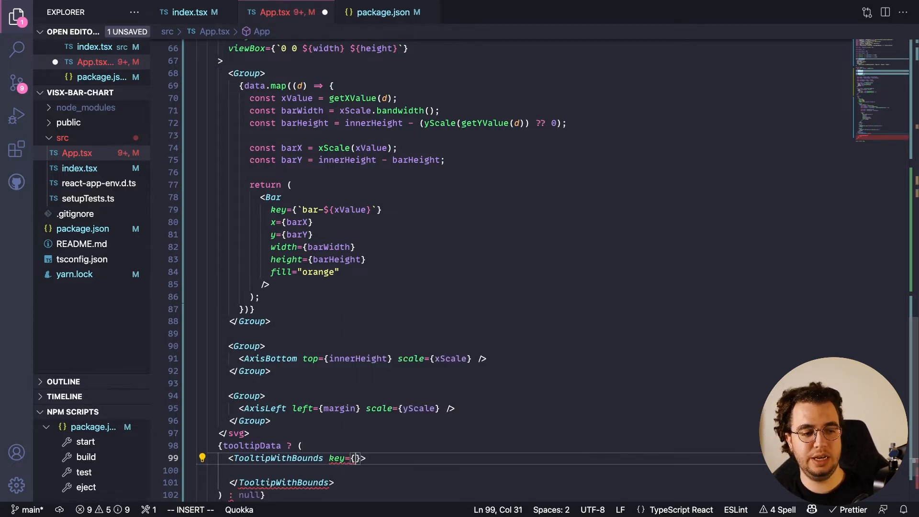
type("Math.random(")
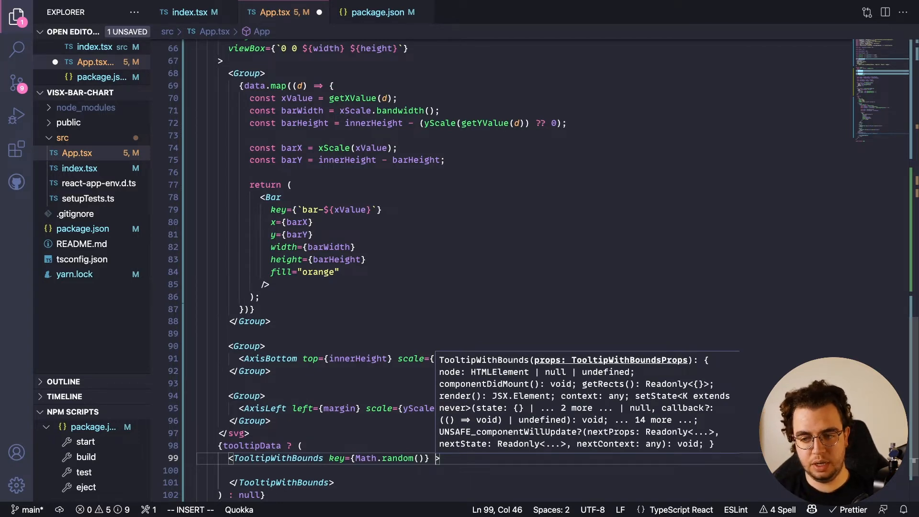
type("top={tooltipTop")
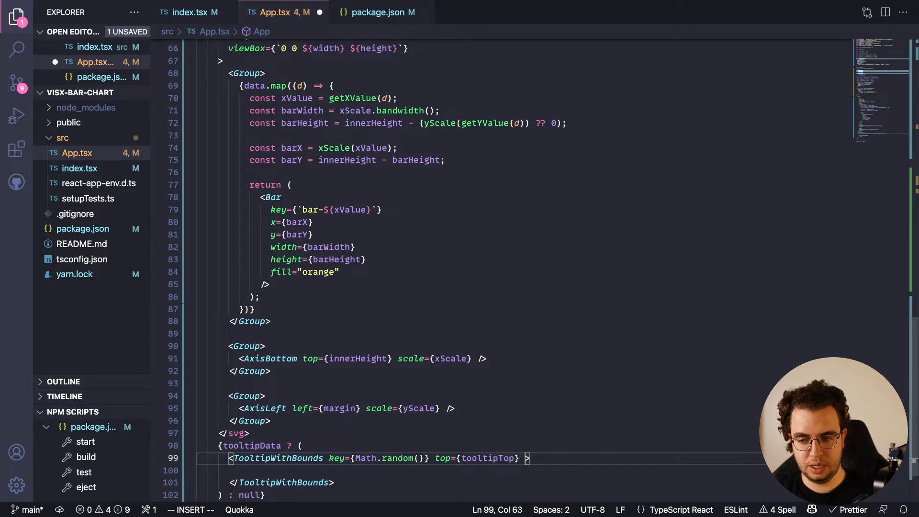
type("left={}")
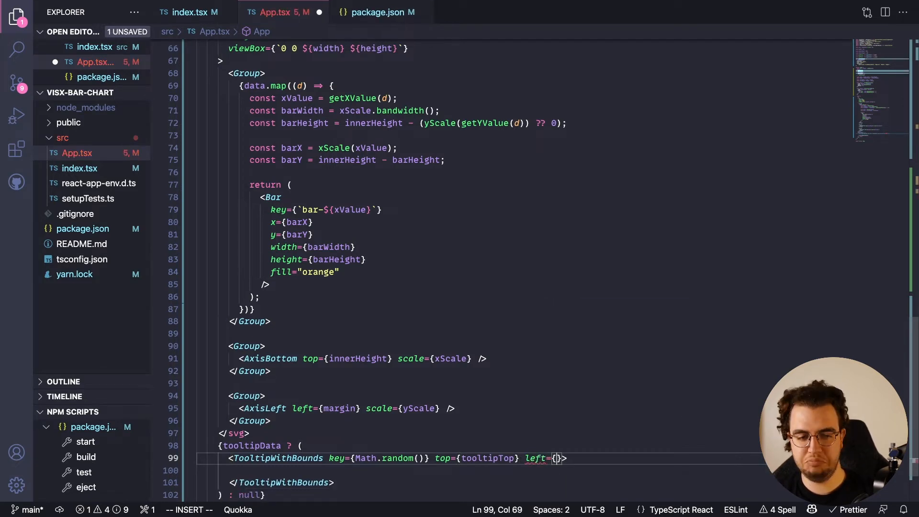
type("tooltipLeft")
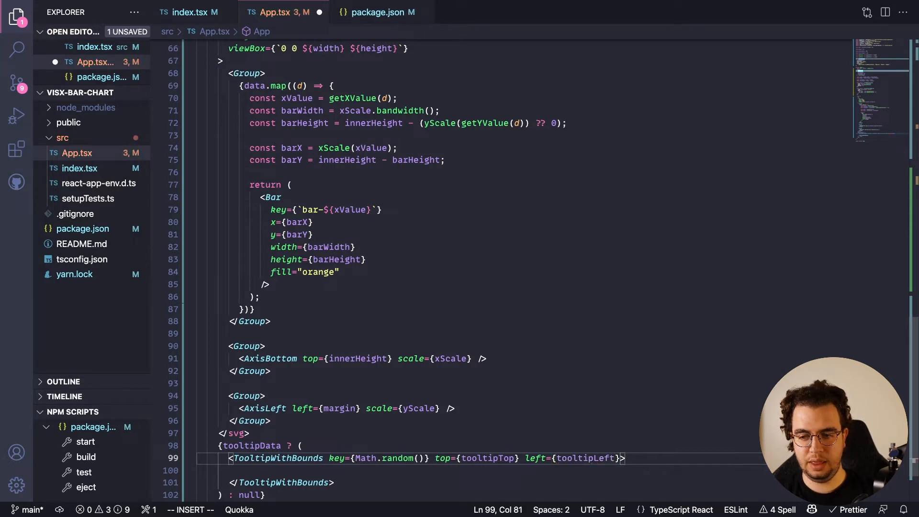
type("style={}")
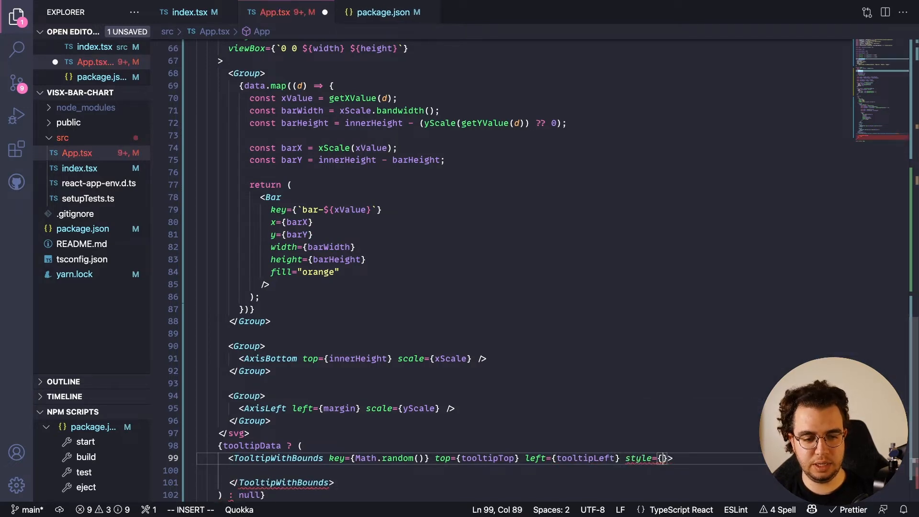
type("tooltipStyles")
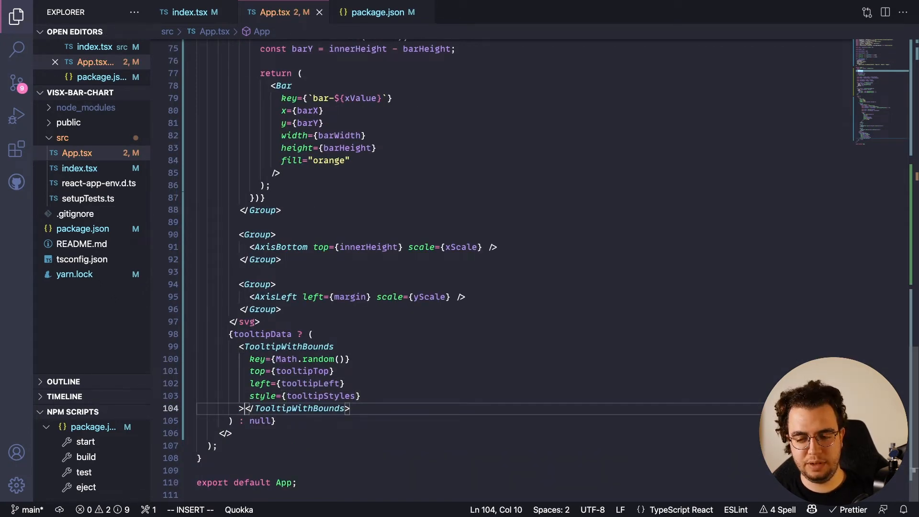
Render {tooltipData.date} and placeholder text asdasd inside the tooltip.
type("{tooltipData.date}")
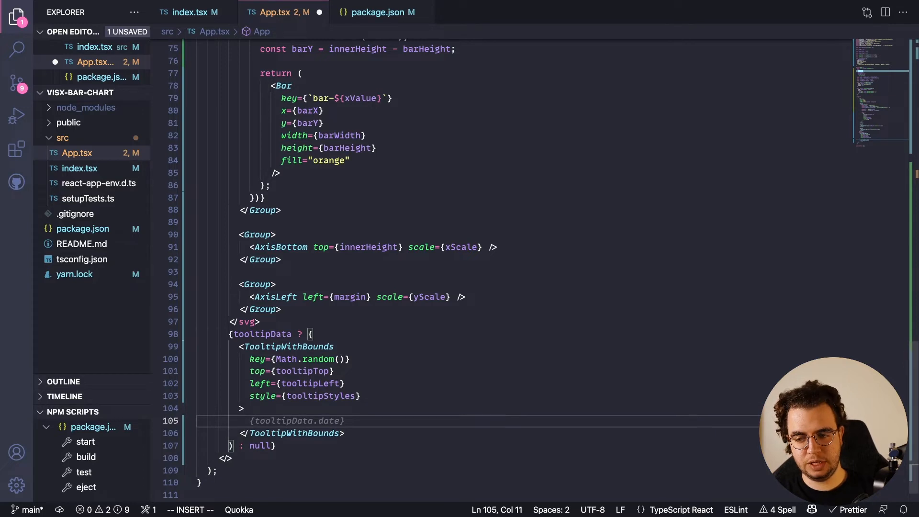
type("asdasd")
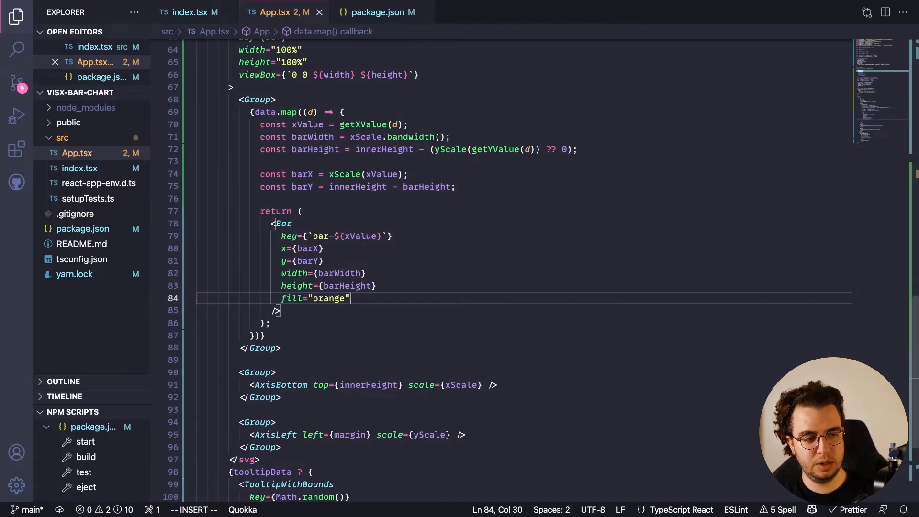
Add onMouseLeave calling hideTooltip and an onMouseMove arrow handler to the Bar.
type("onMou")
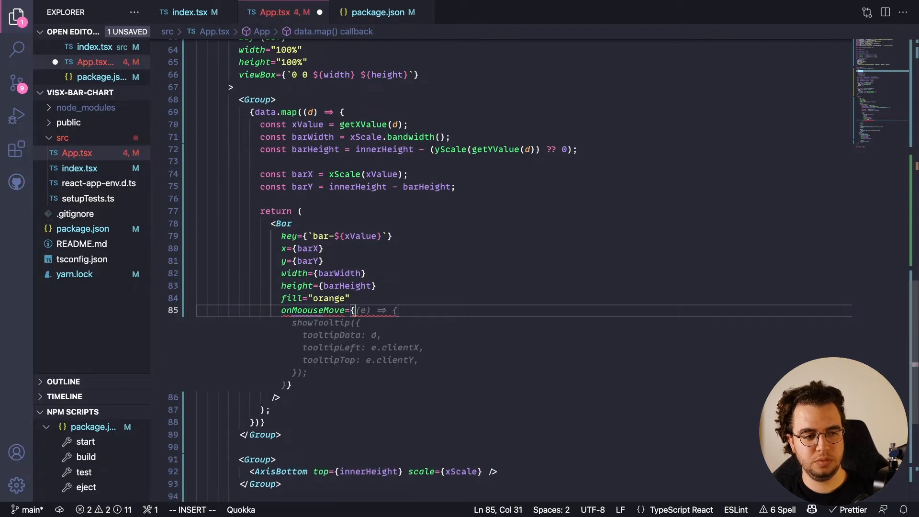
type("on")
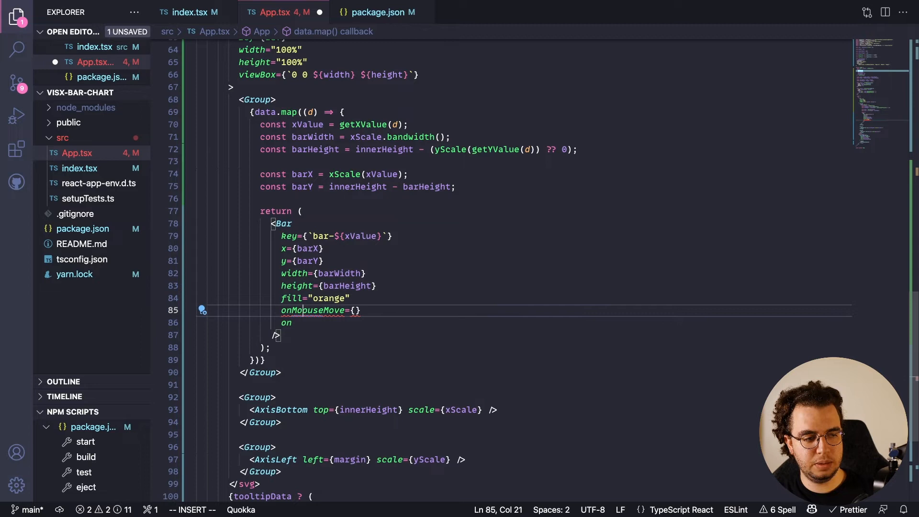
type("Mouse")
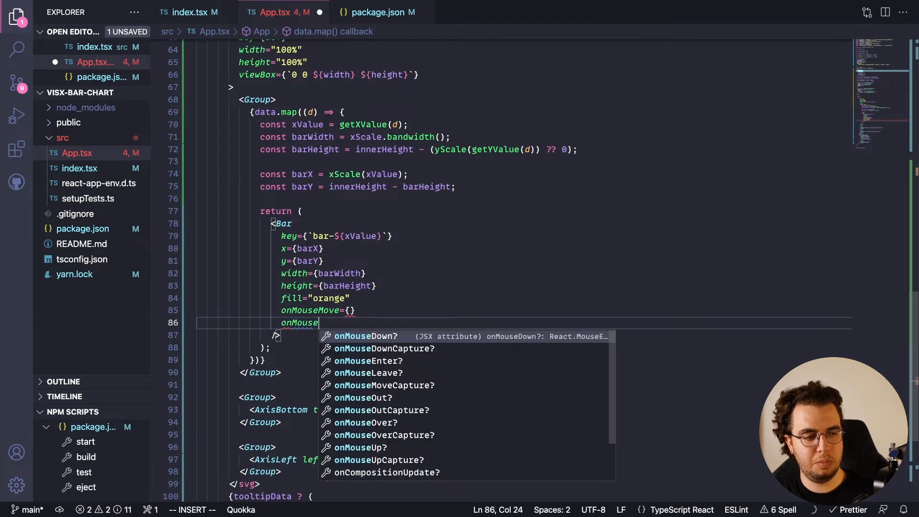
type("Leave")
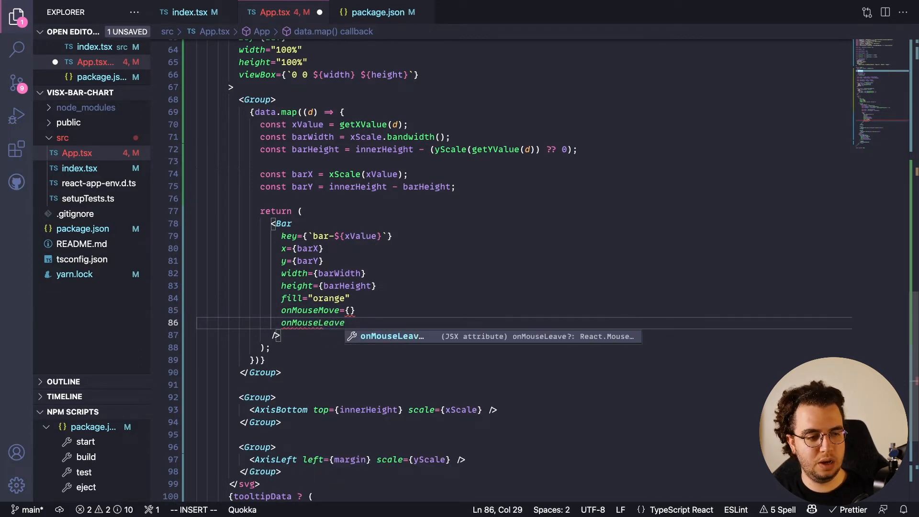
type("={}")
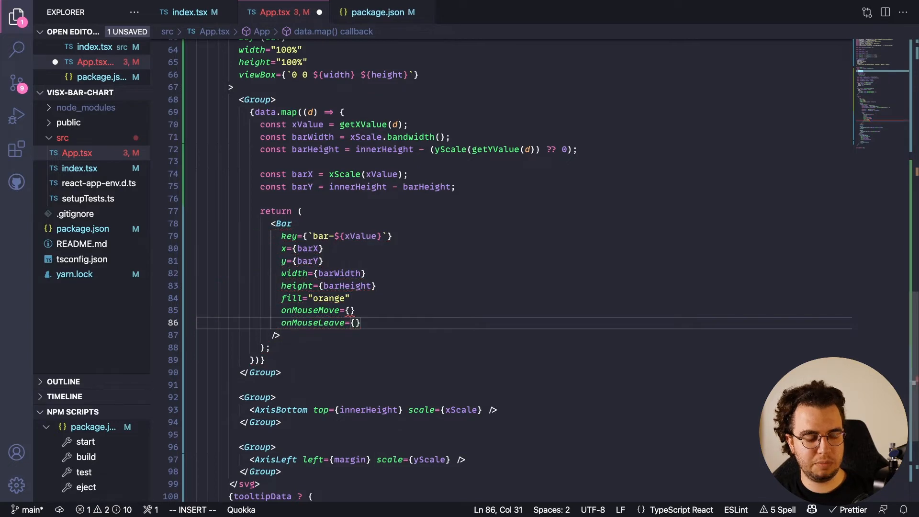
type("() ⇒ hideTooltip(")
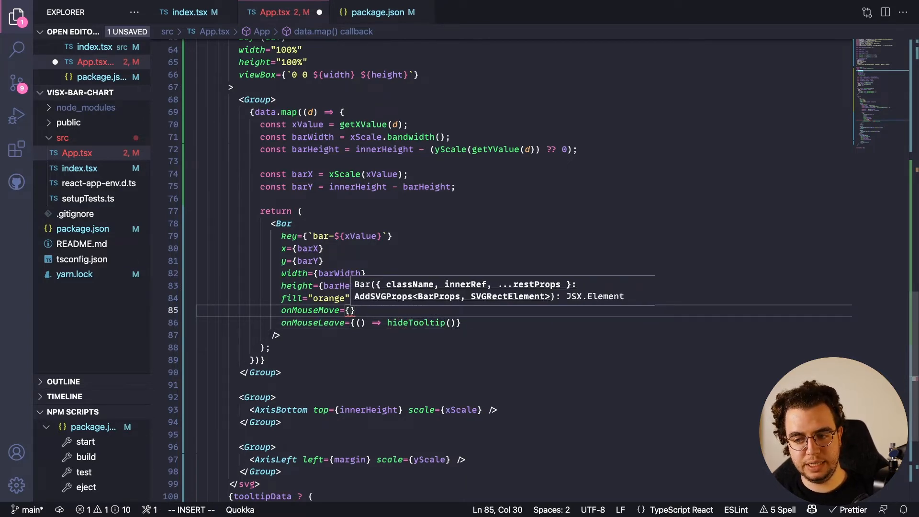
Type the onMouseMove parameter as event: TouchEvent<SVGRectElement> | MouseEvent<SVGRectElement>.
type("event:")
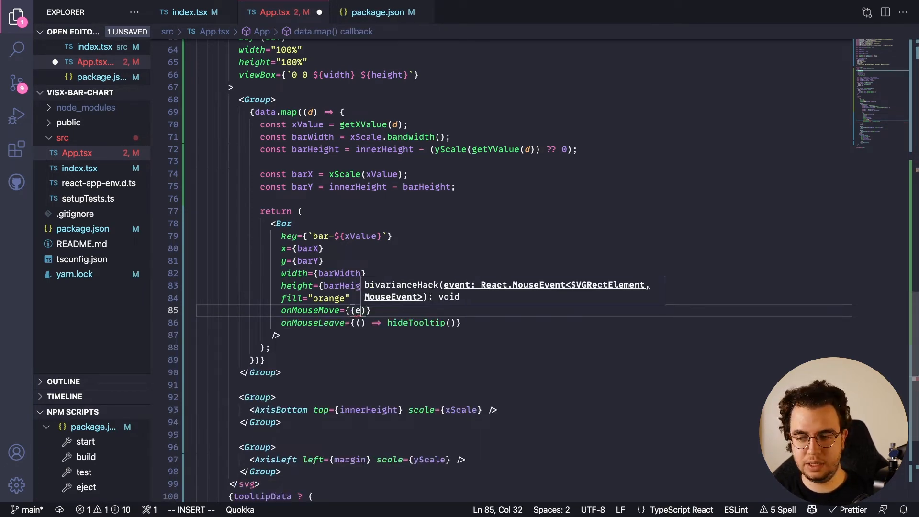
type("event: TouchEvent")
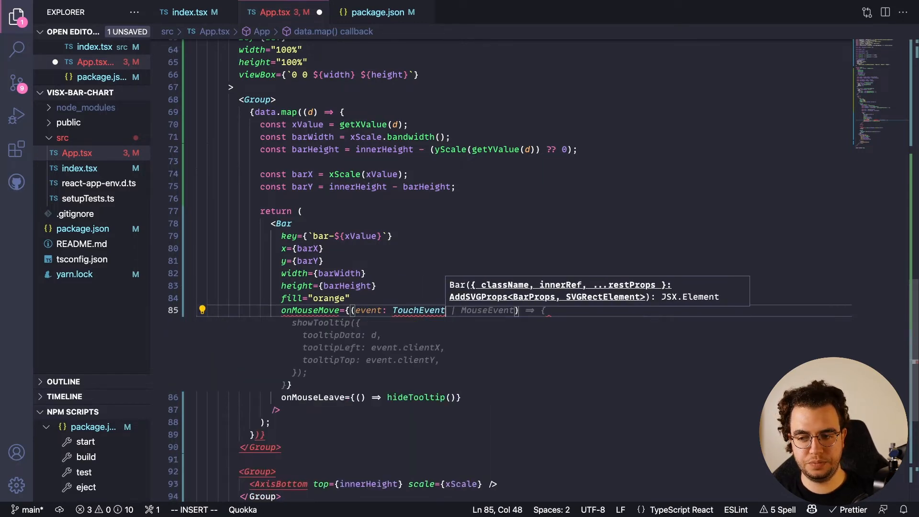
type("SVG")
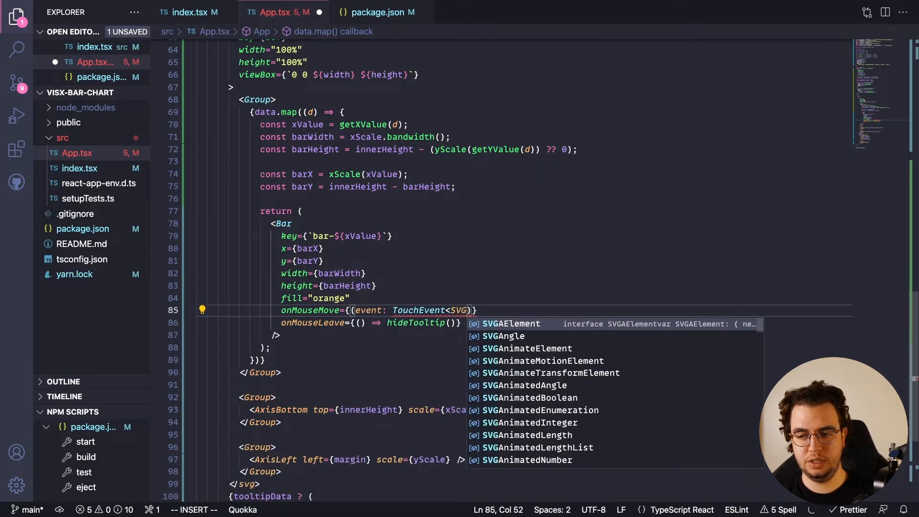
type("RectElement> | Mouse")
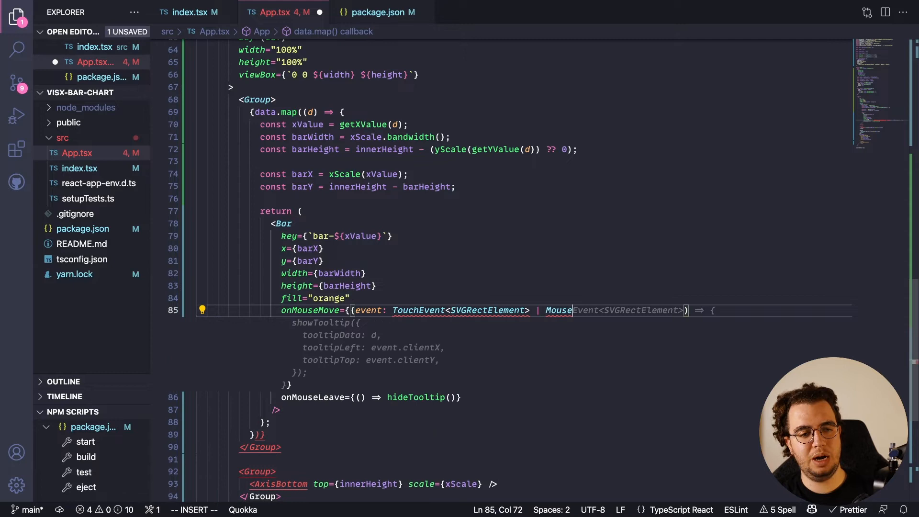
type("SVG")
type("impo")
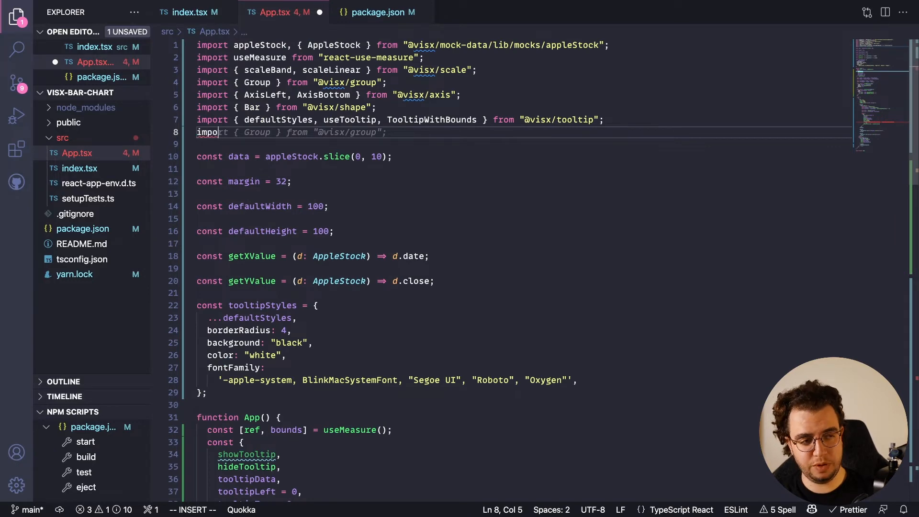
type("{local")
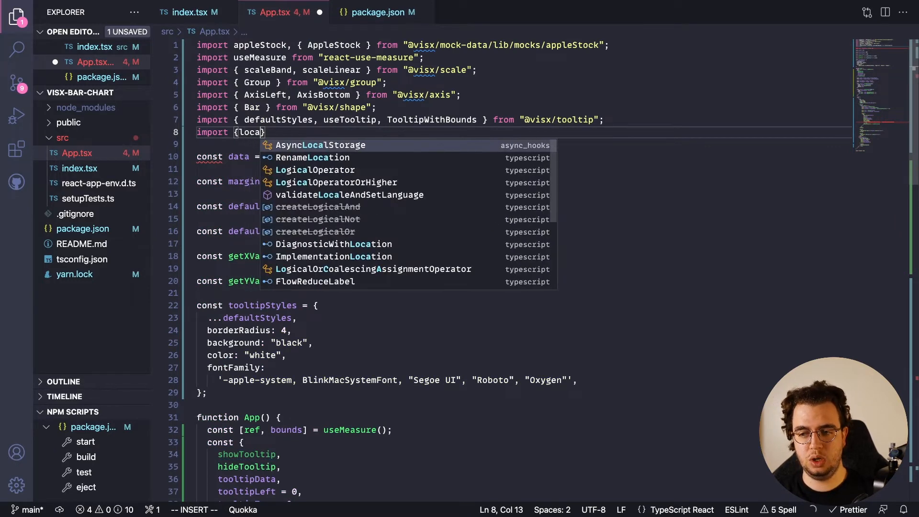
type("localPoint} from")
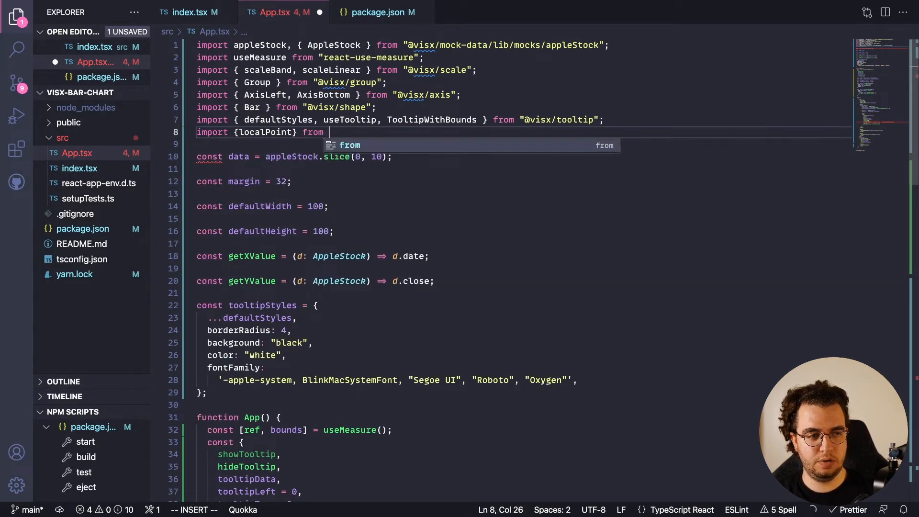
type("\"@visx/eve\"")
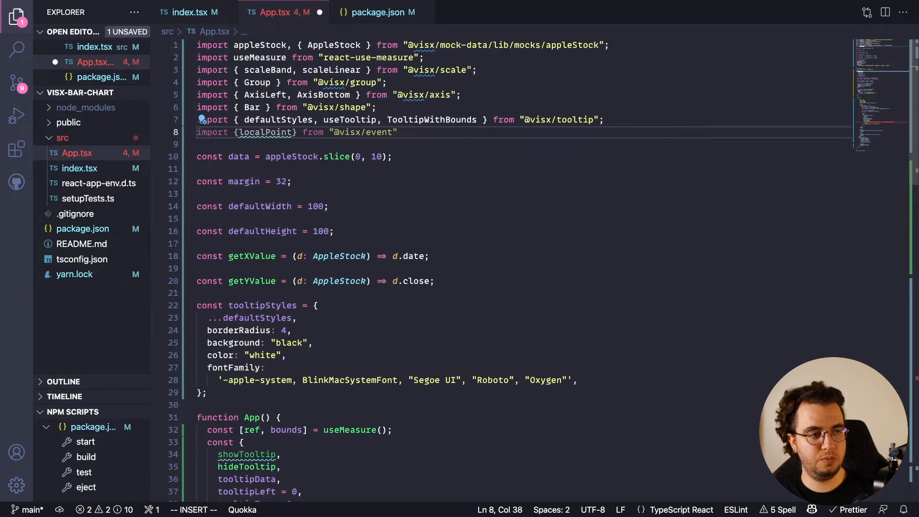
type("\"")
left_click(524, 143)
type("import {T")
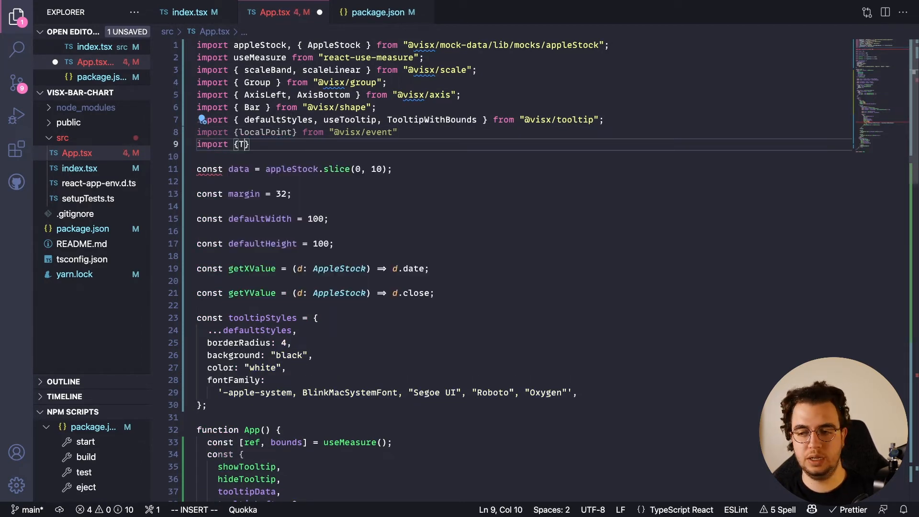
type("ouchEvent,")
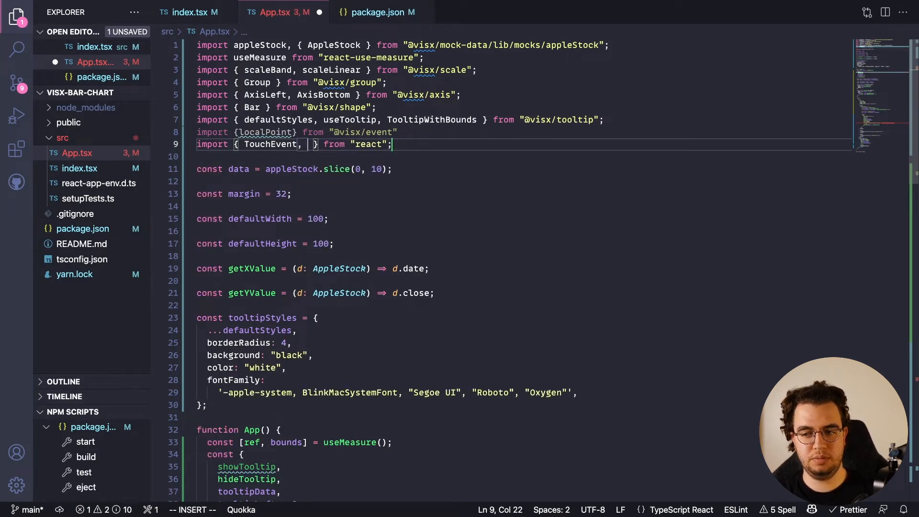
type("MouseEvent<SVGRectElement>")
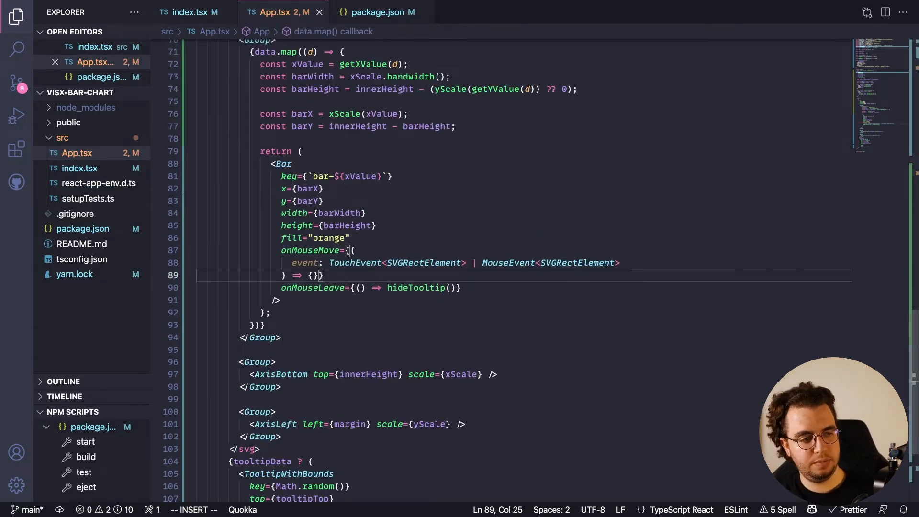
In onMouseMove, get const point = localPoint(event), return if null, then showTooltip with d and point.x/point.y.
key("Enter")
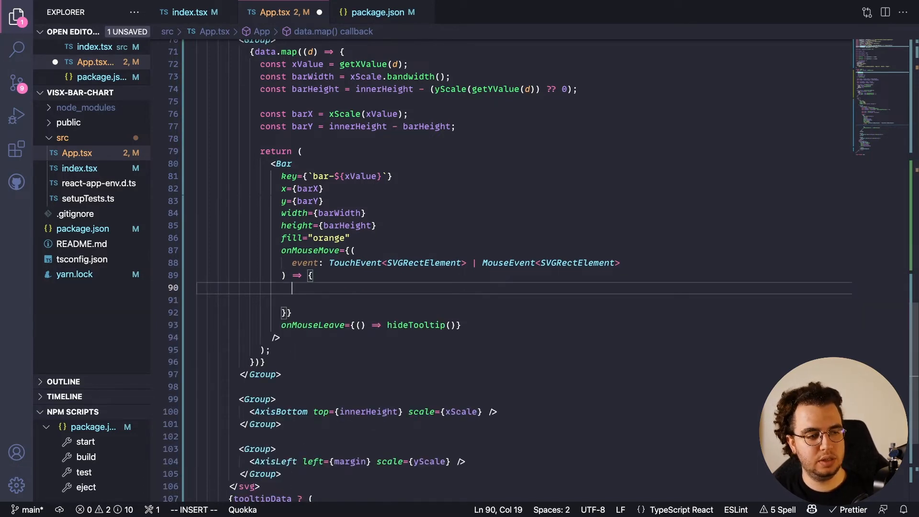
type("const point = localPoint(event);")
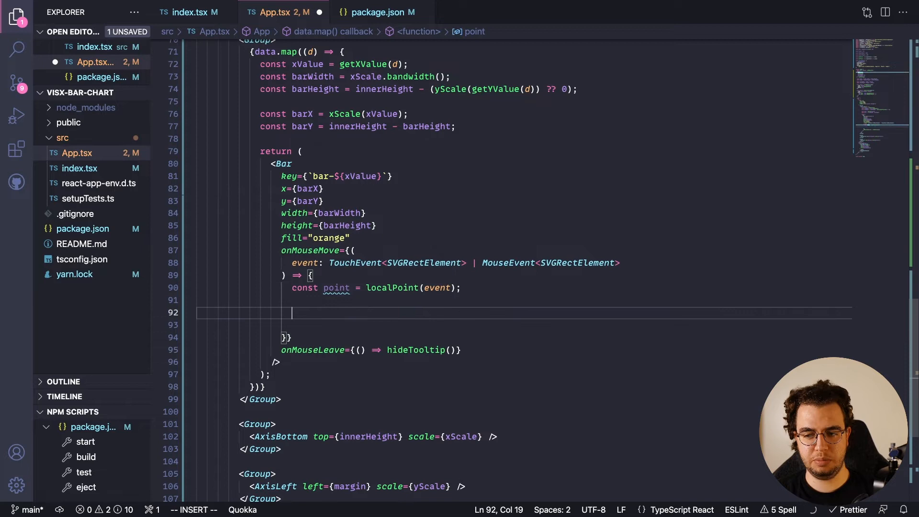
type("if (!point) return;")
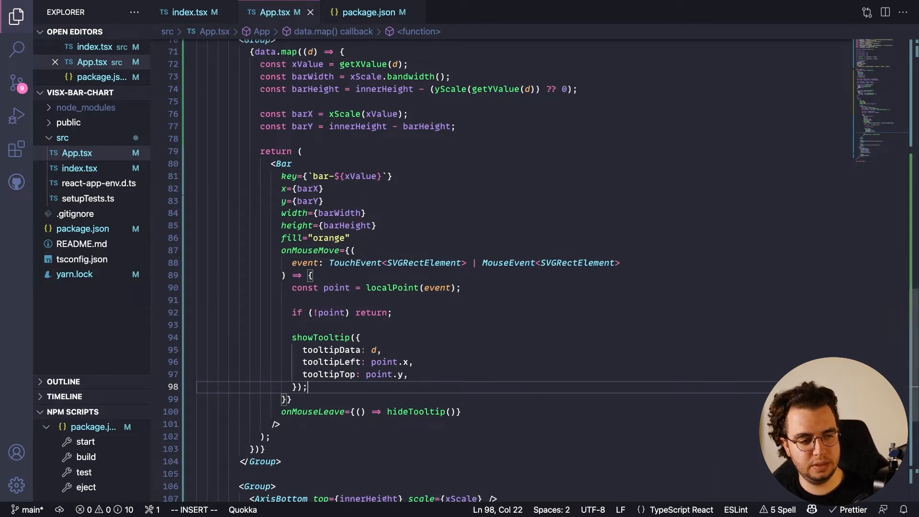
scroll("down", 3)
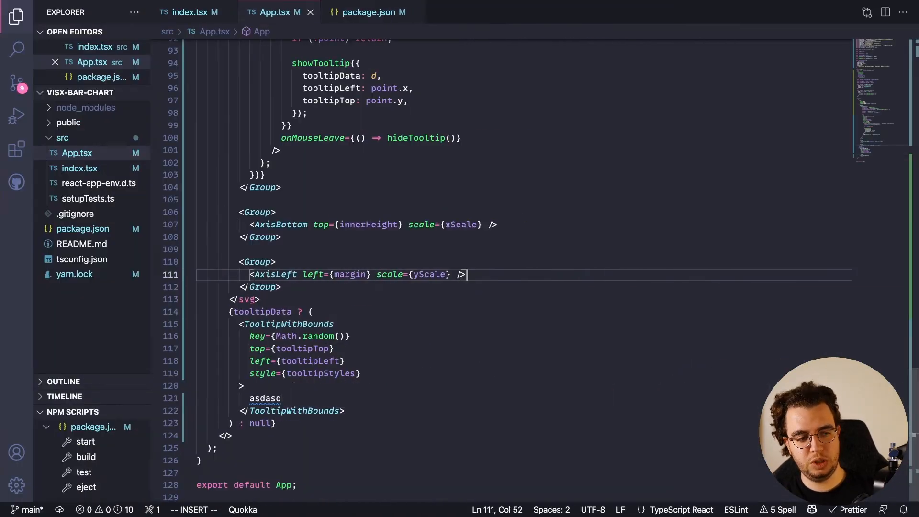
Replace asdasd with <b></b> : {getYValue(tooltipData)} in the tooltip body.
double_click(264, 399)
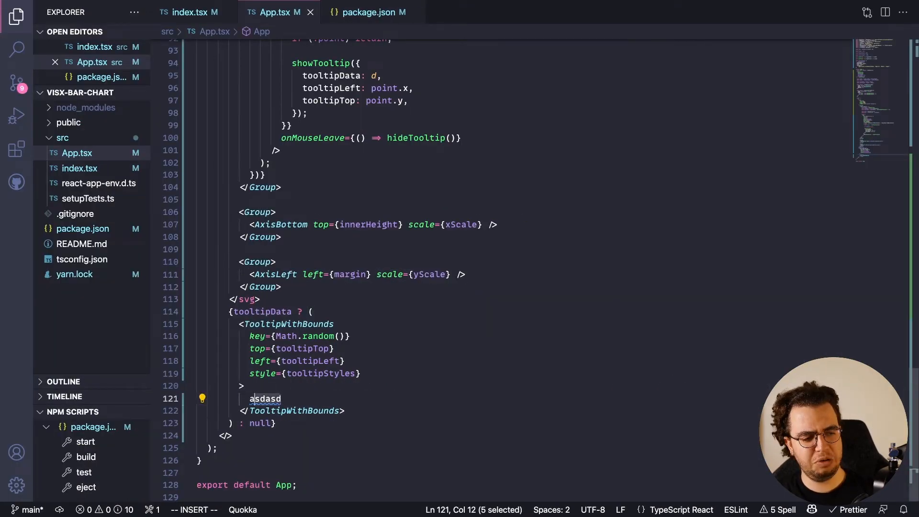
type("<")
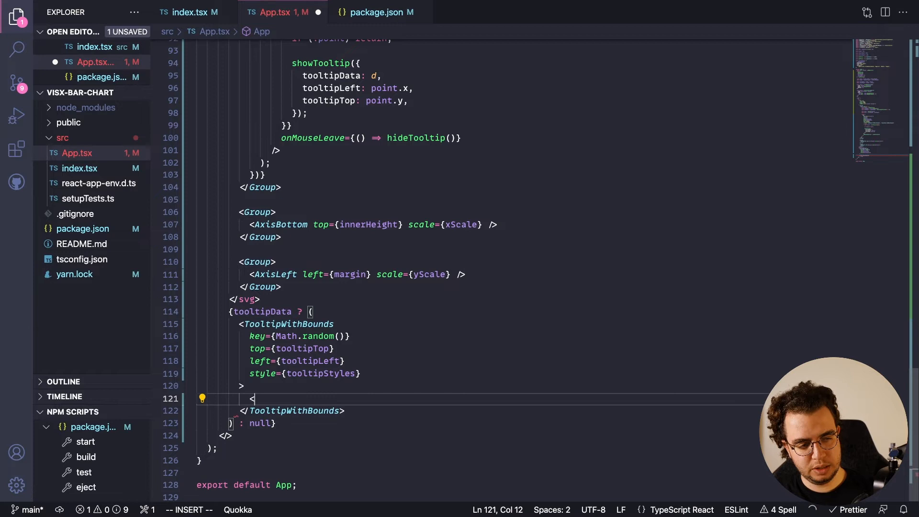
type("<b></b>")
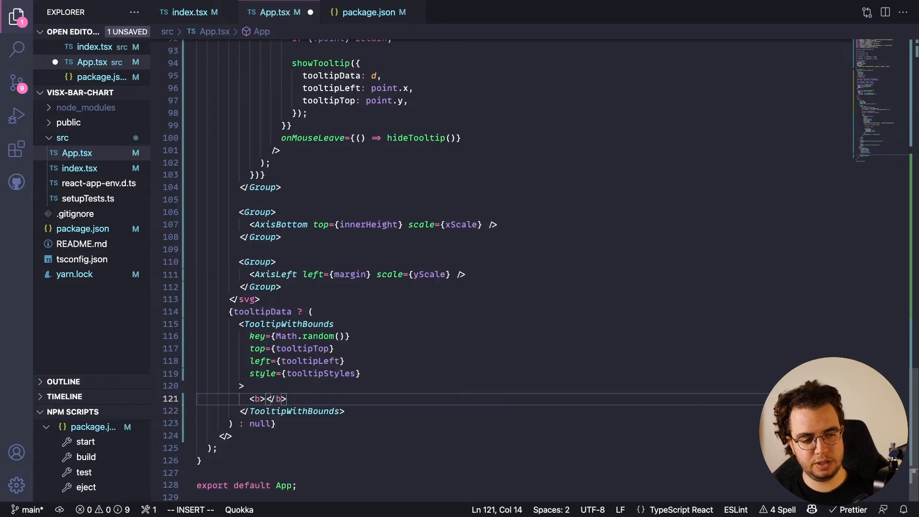
type(":")
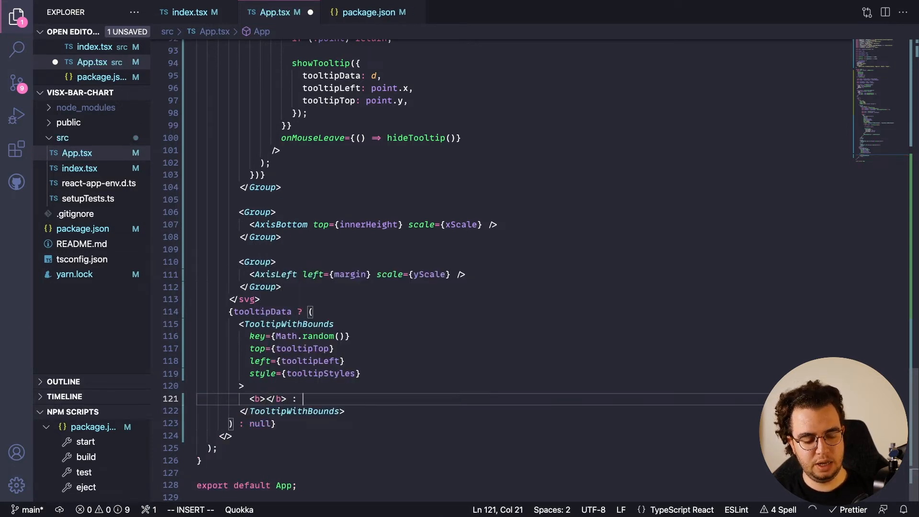
type("{tooltipData.date}")
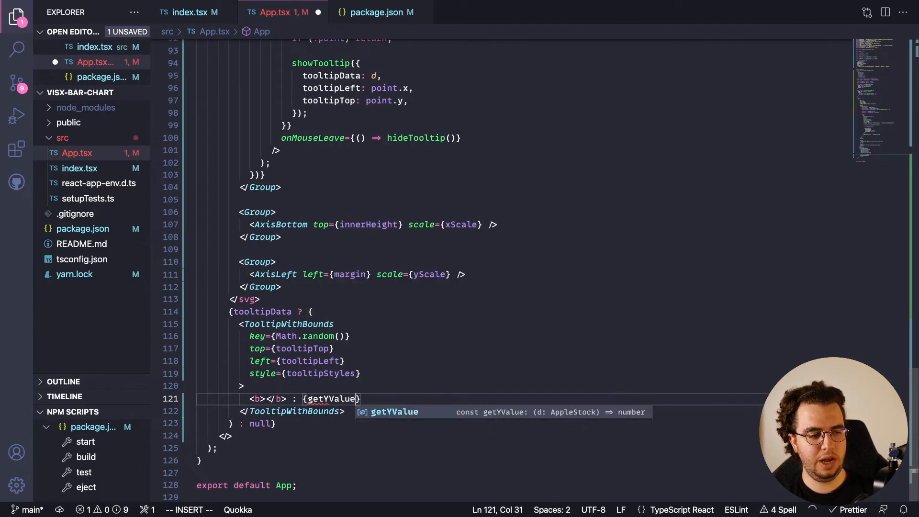
type("(tooltipData)")
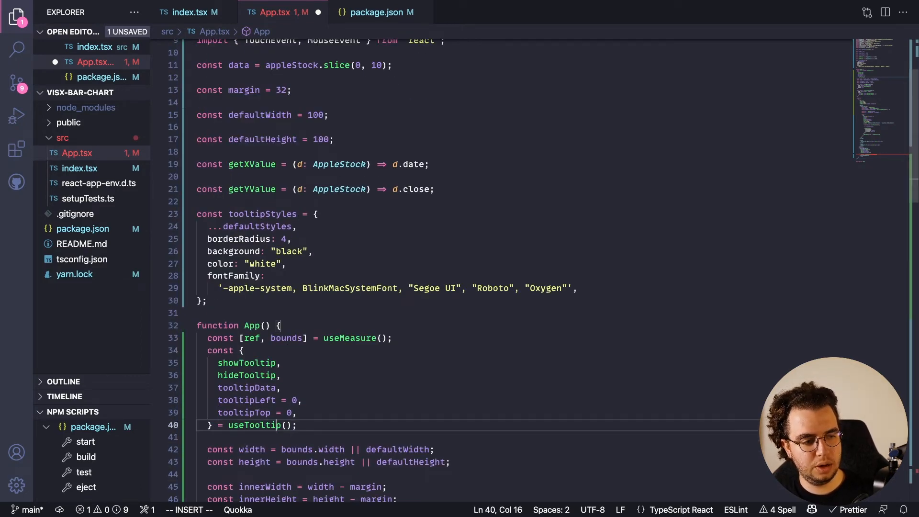
Type useTooltip with the AppleStock generic so getYValue(tooltipData) completes the tooltip line.
type("<>")
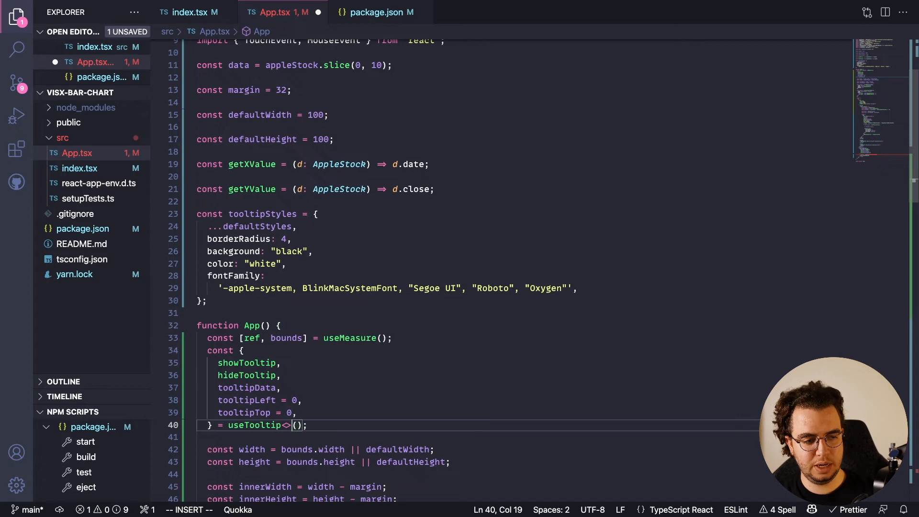
key("Backspace")
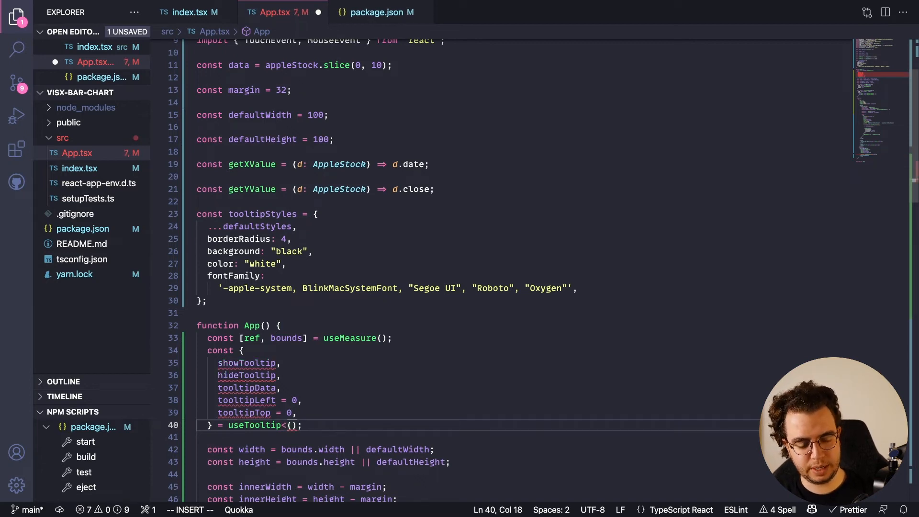
type("AppleStock>")
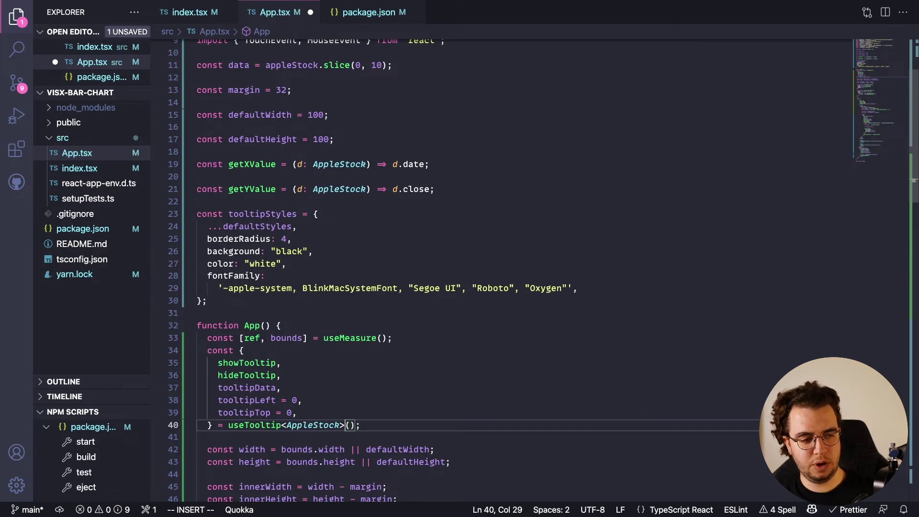
scroll("down", 3)
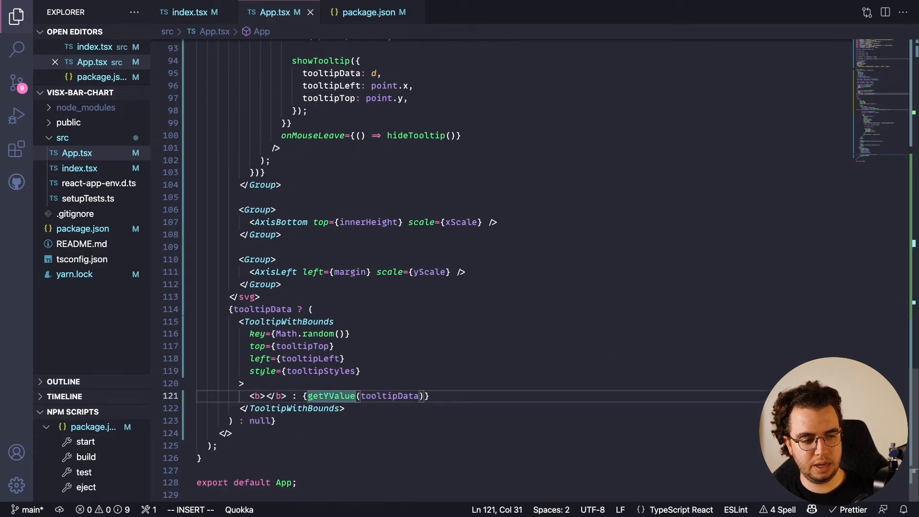
type("DATE")
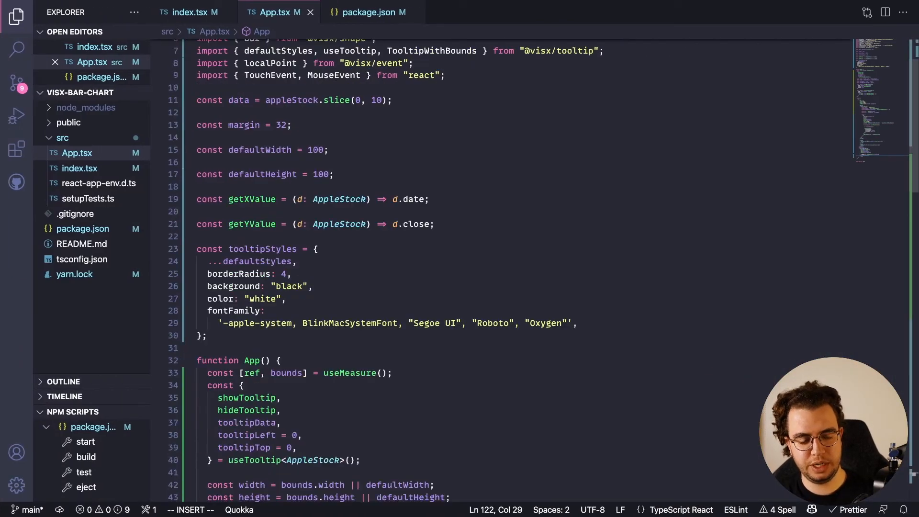
Write timeFormat inside the tooltip's bold <b> label braces on line 121.
scroll("down", 3)
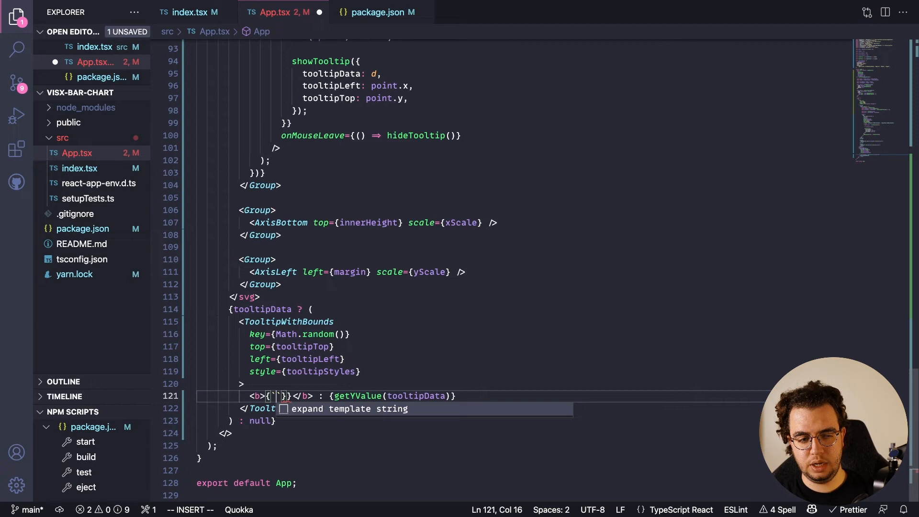
type("time")
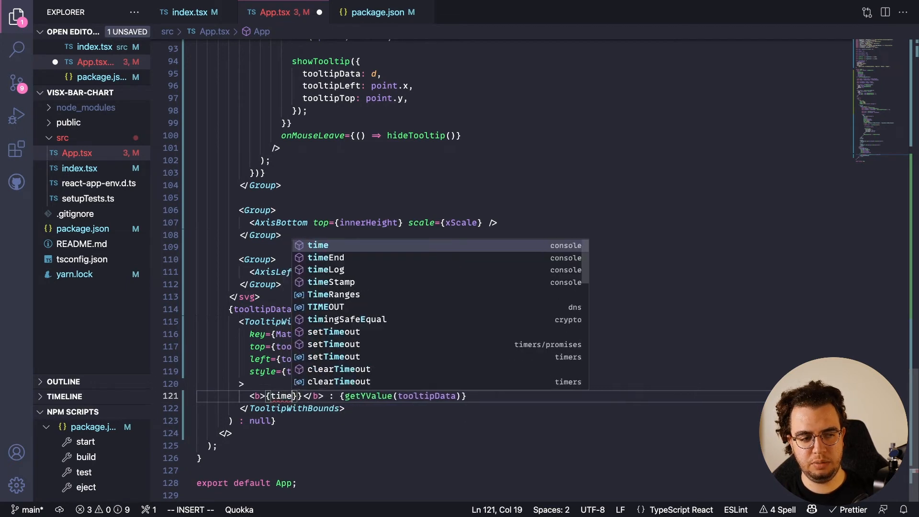
type("Forat")
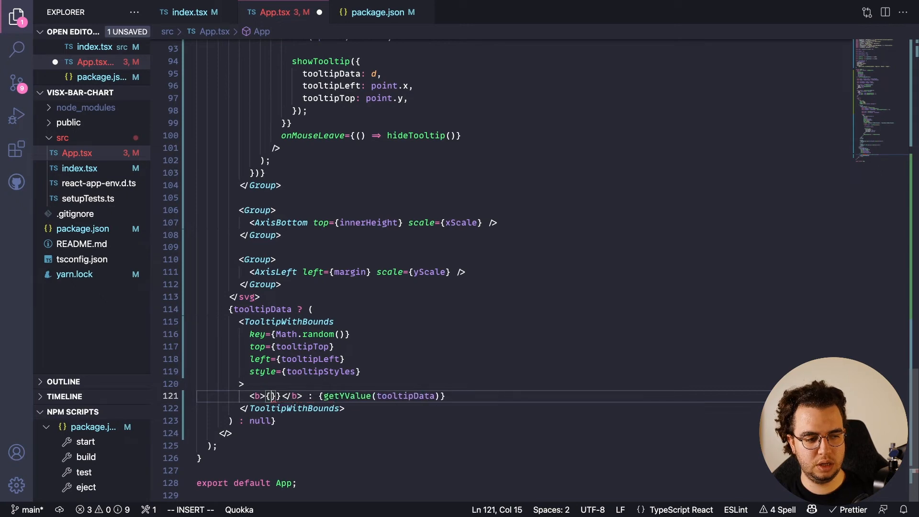
type("timeFormat")
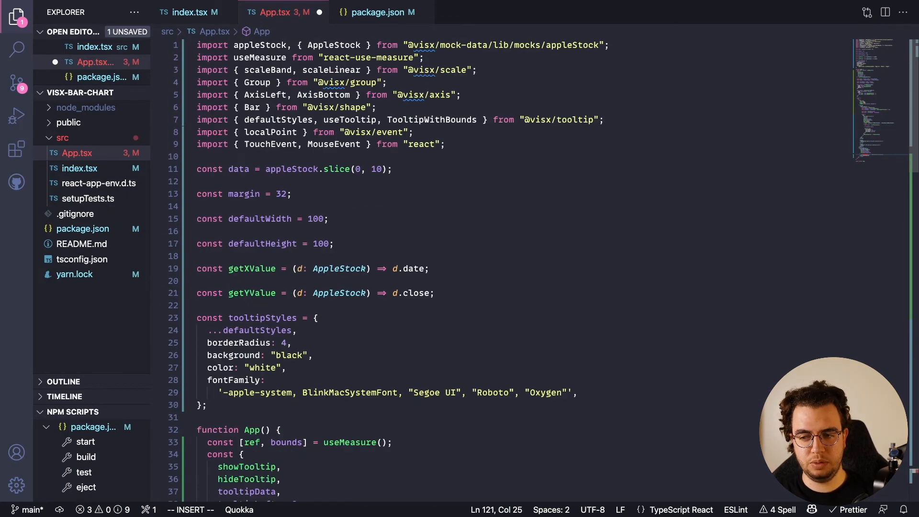
Add import {timeFormat} from "d3-time-format" below the existing imports.
key("Enter")
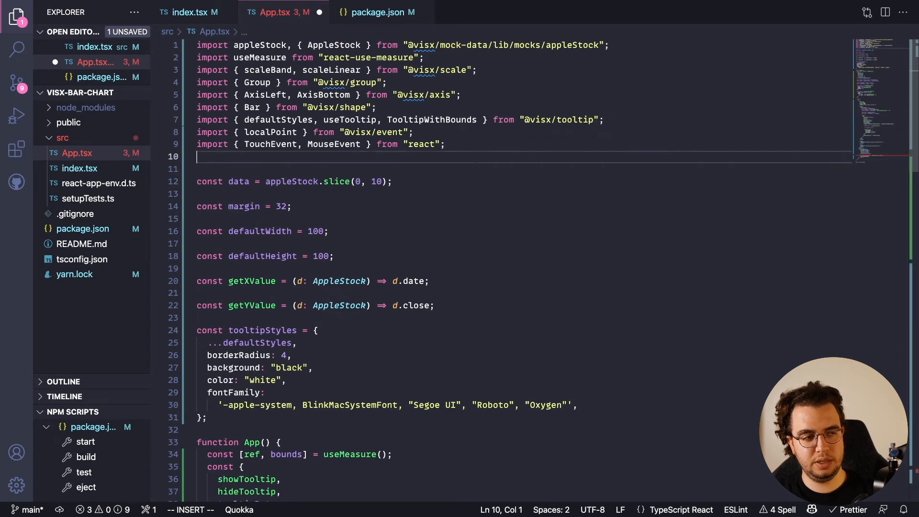
type("import {tiu")
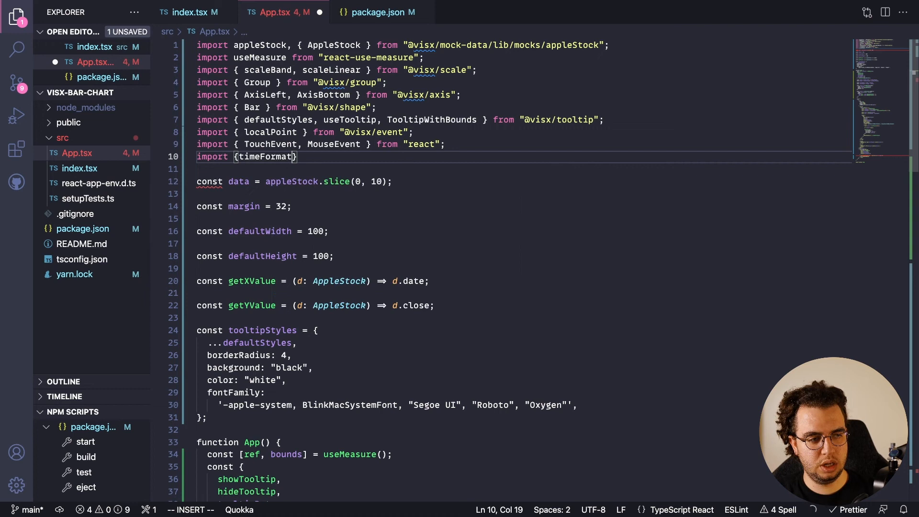
type("from \"d3\"")
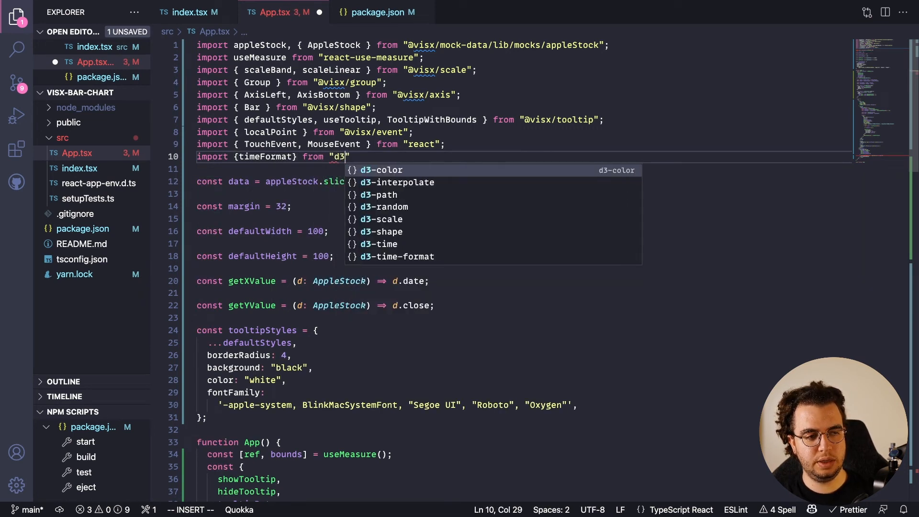
type("-time-")
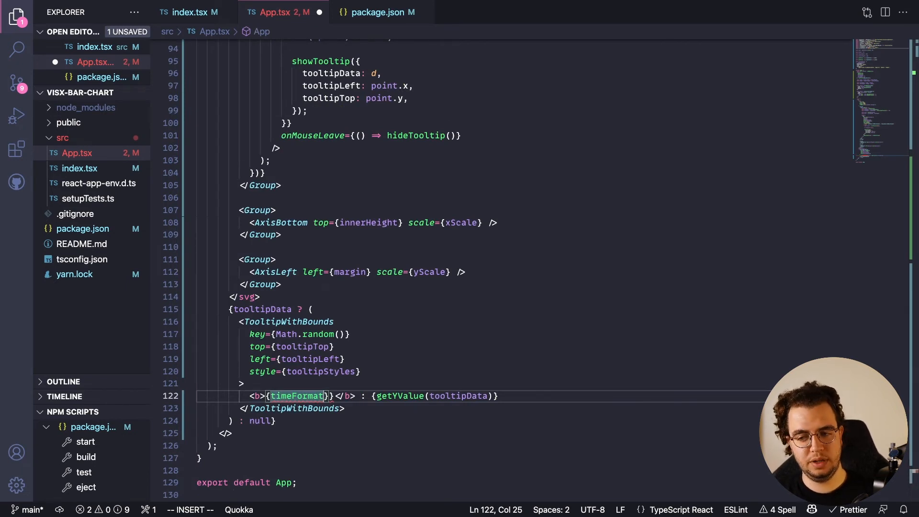
Format the tooltip label as timeFormat("%b %d, %y")(new Date(getXValue(tooltipData))) and save.
type("(")
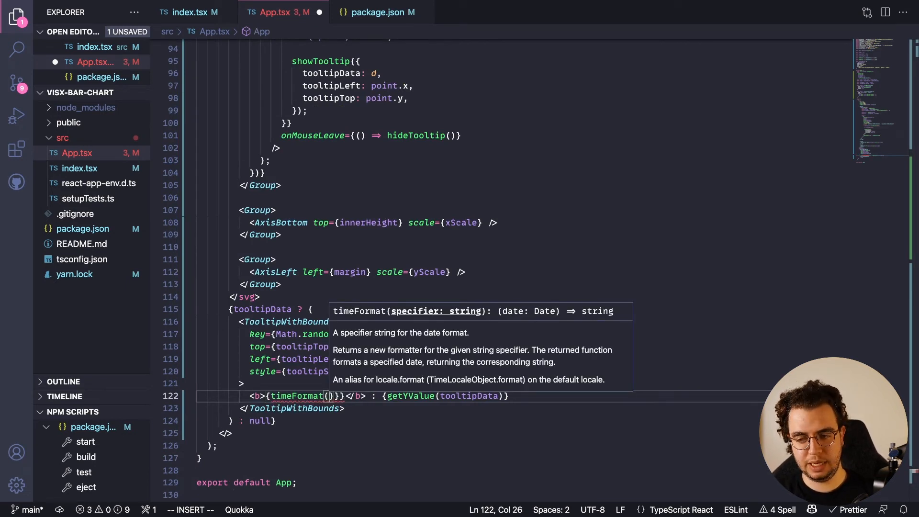
type("\"")
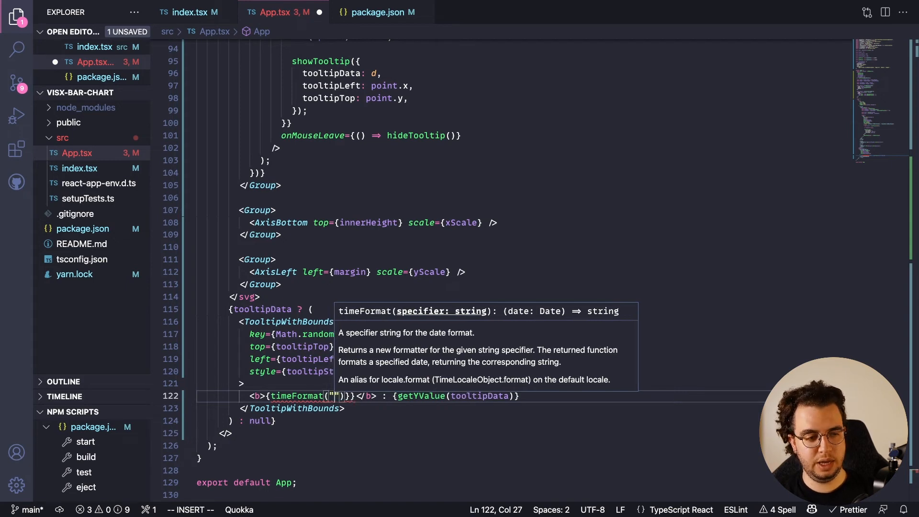
type("%b %")
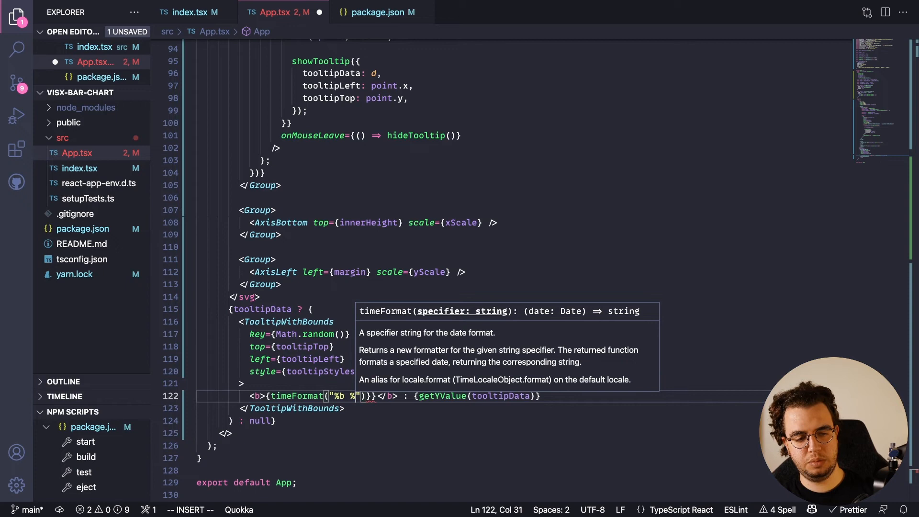
type("d,")
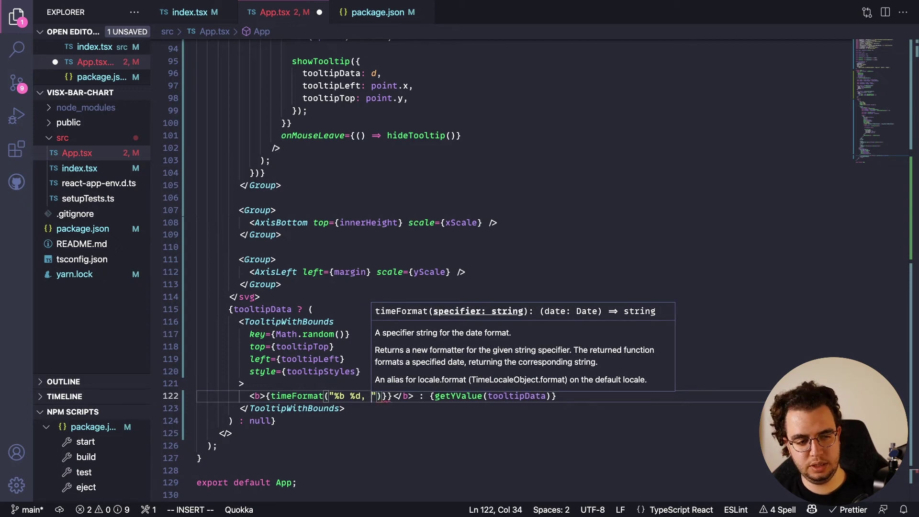
type("%y")
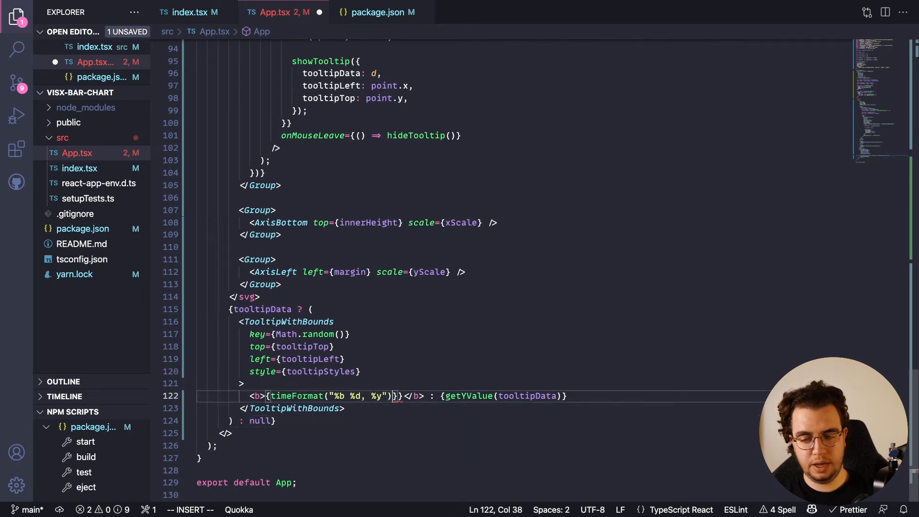
type("(new D")
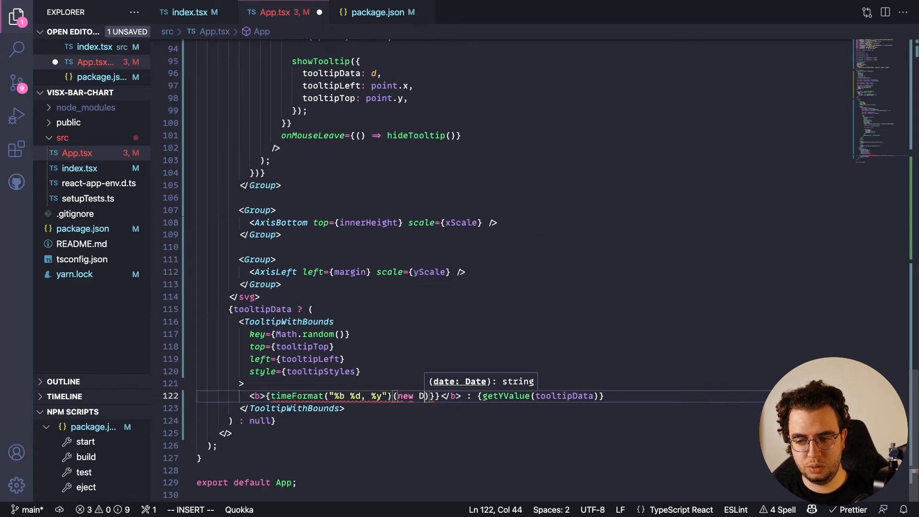
type("DataTransfer")
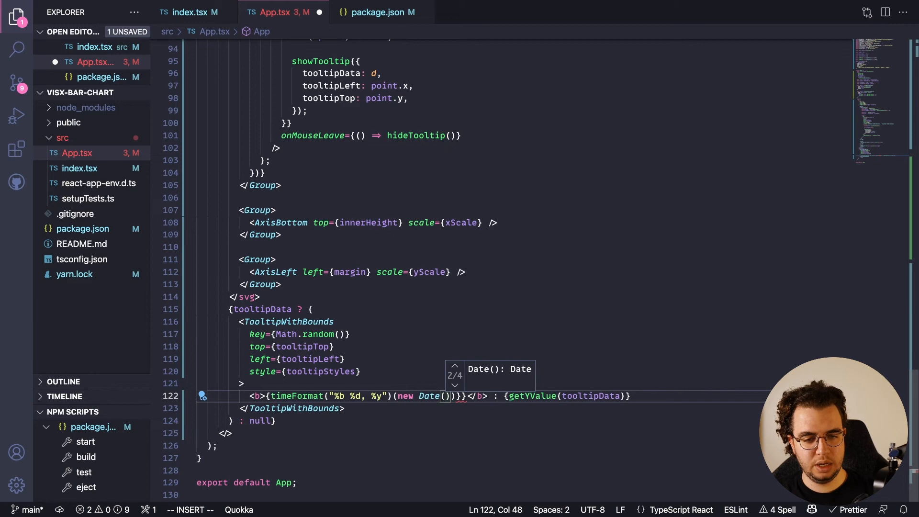
type("getXV")
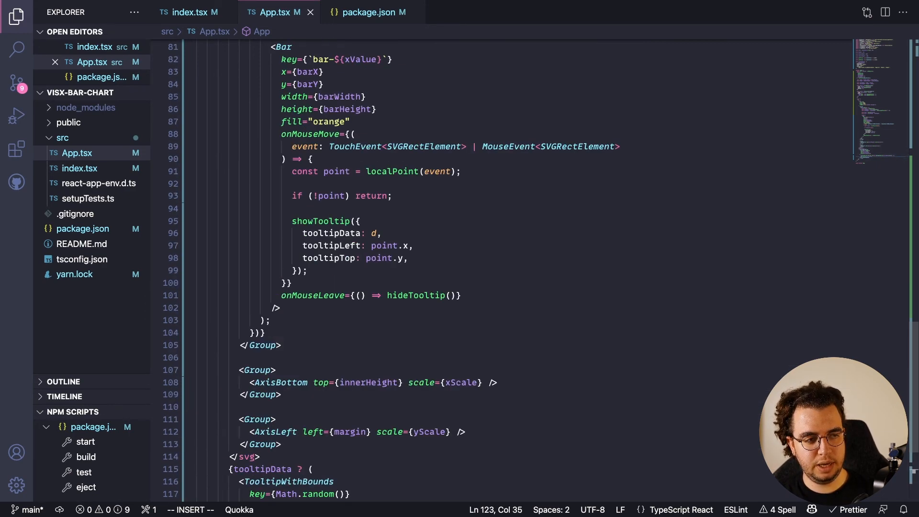
Give AxisBottom tickFormat={date => timeFormat("%m/%d")(date)} for month/day tick labels.
left_click(322, 383)
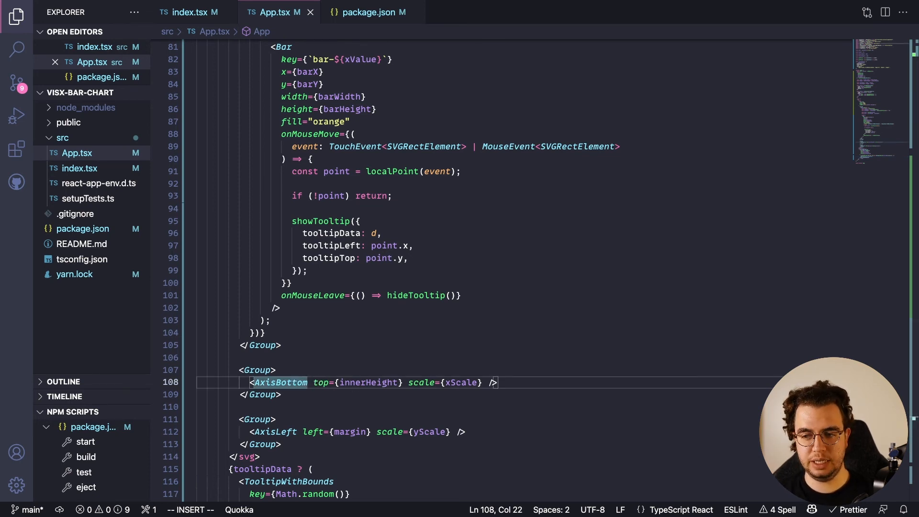
type("tui")
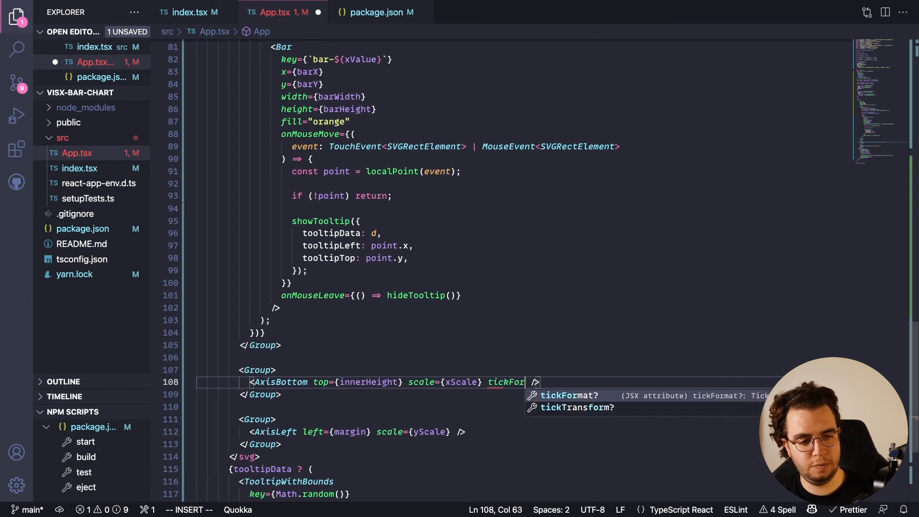
type("={date => time}")
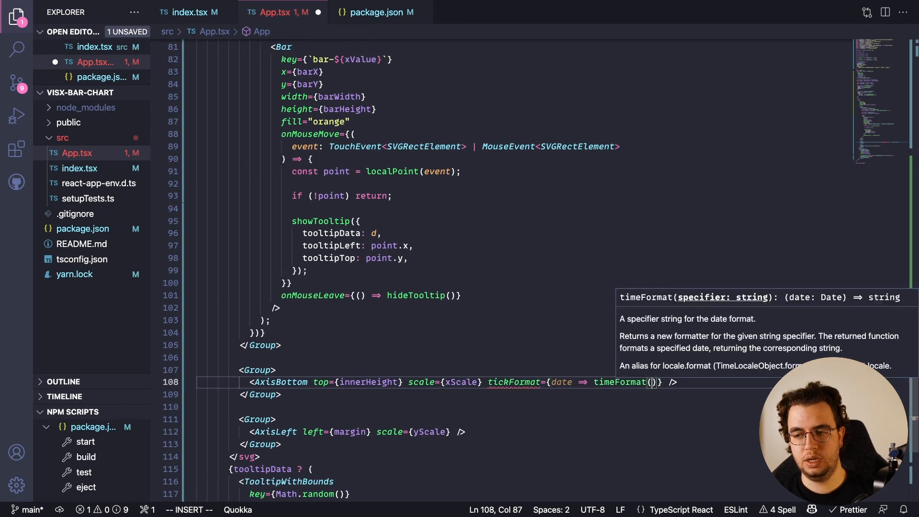
type("\"")
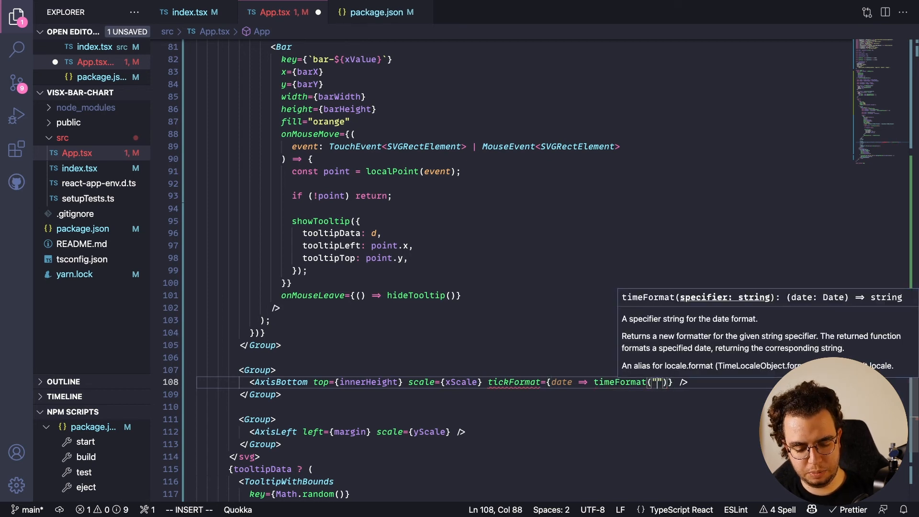
type("%")
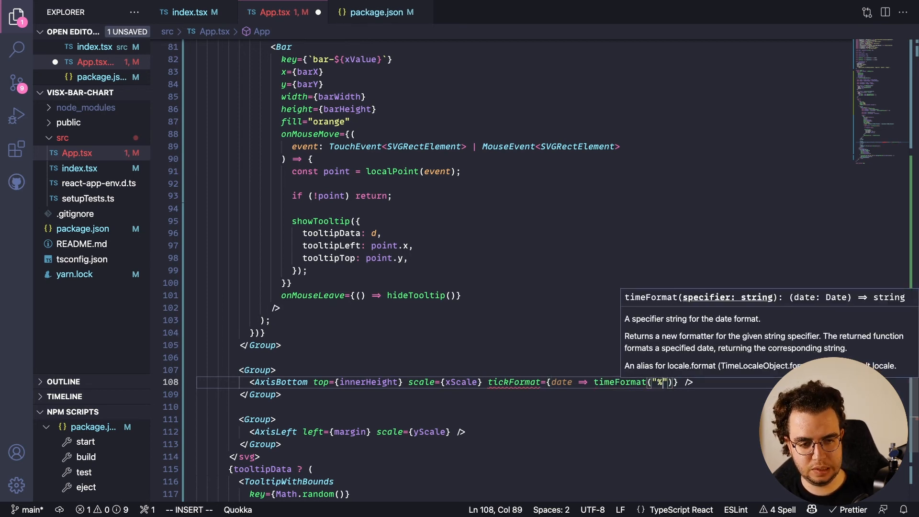
type("m/")
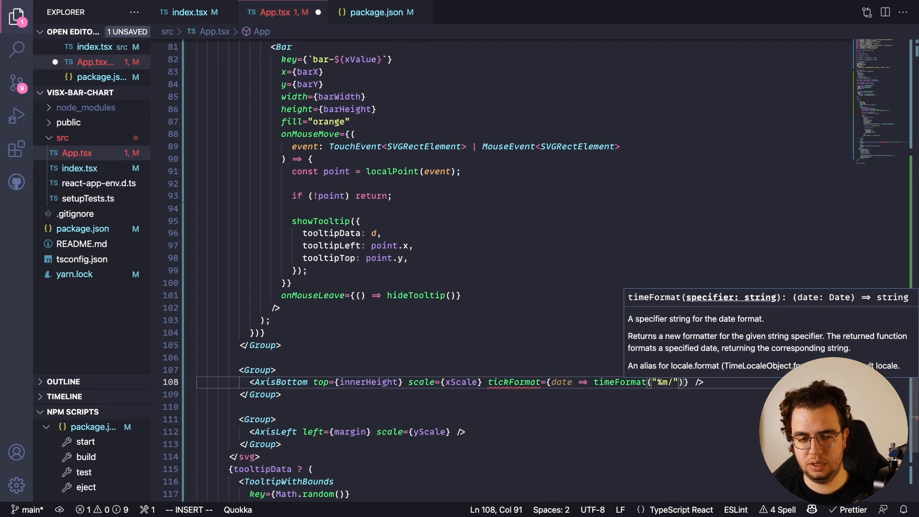
type("%d")
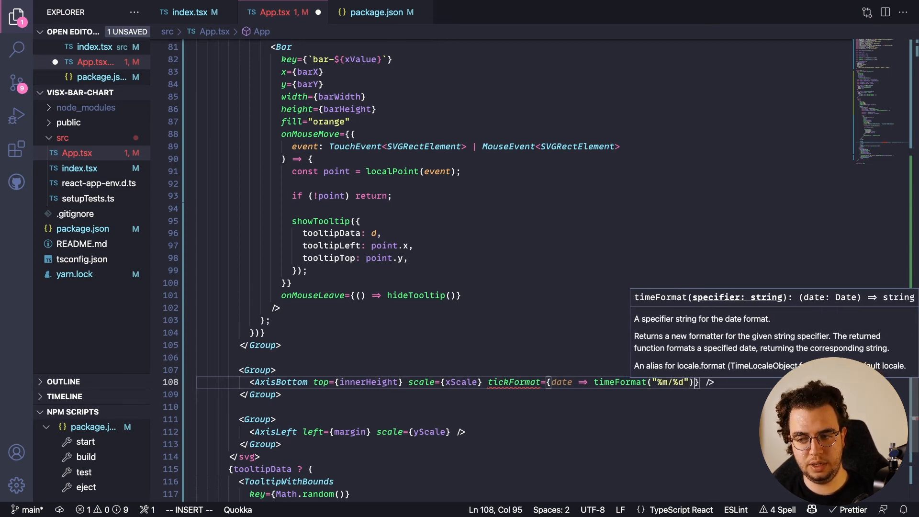